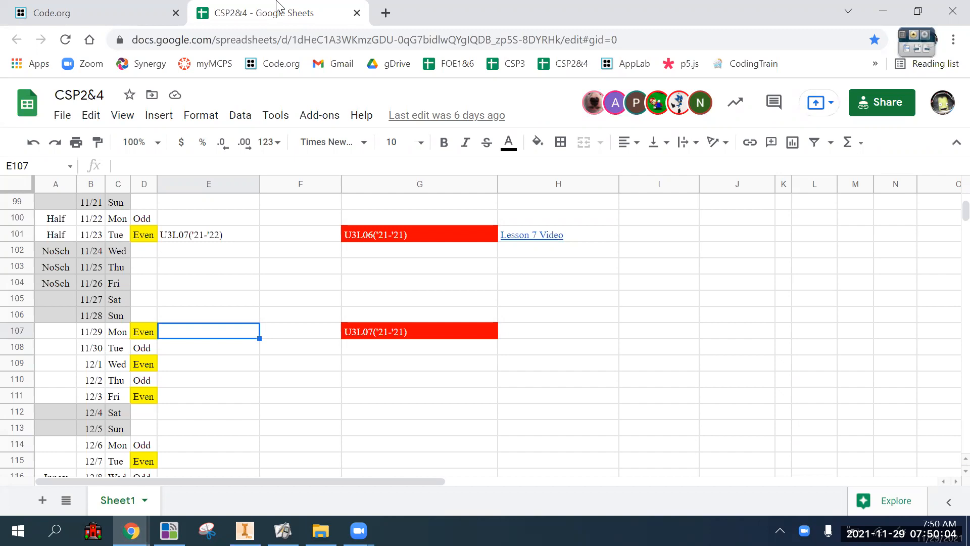
mouse_move(269, 148)
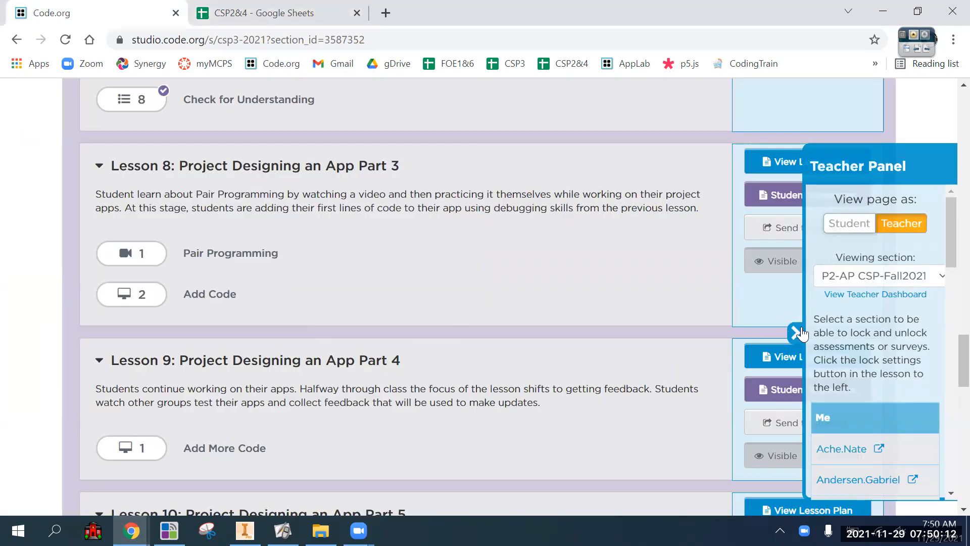
Step: Scroll to Lesson 8, collapse the Teacher Panel, and open the Pair Programming video level
scroll(up, 3)
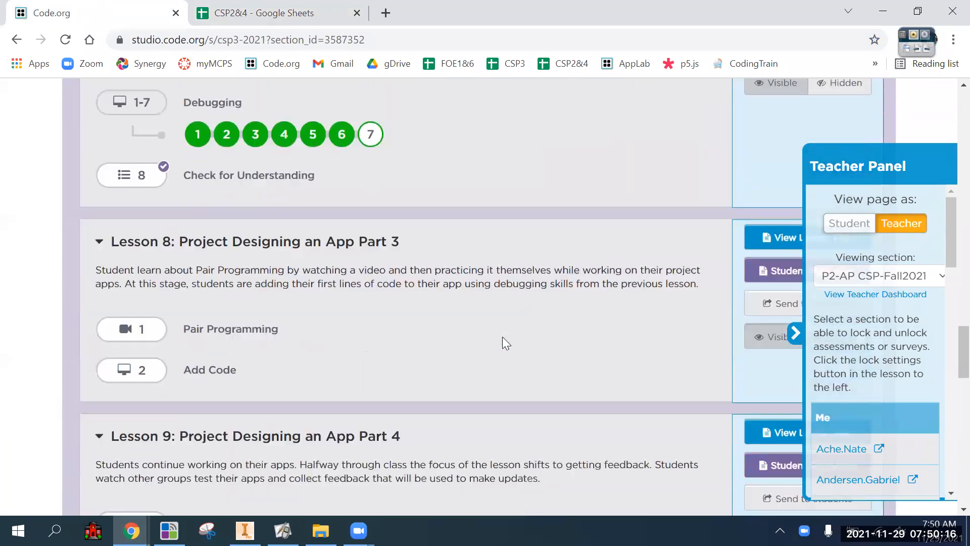
scroll(down, 3)
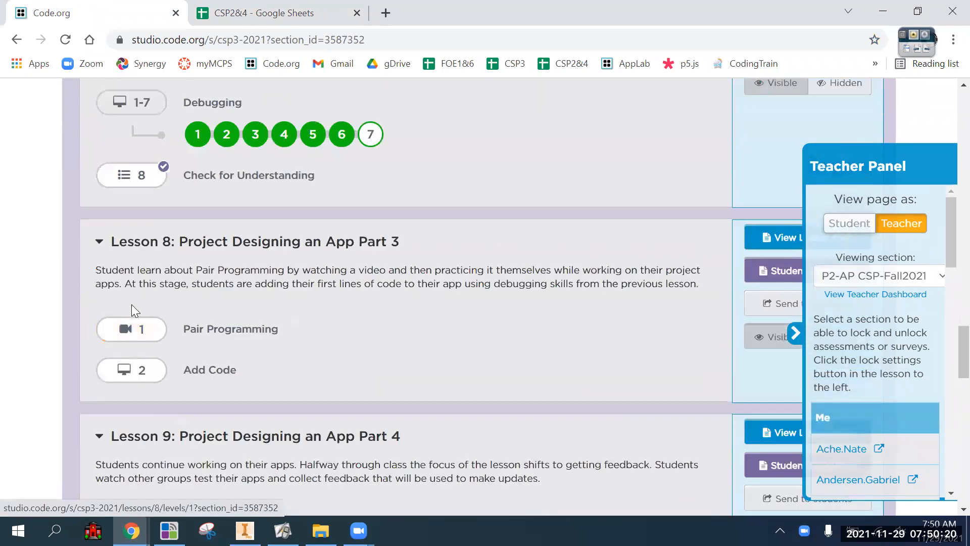
mouse_move(155, 320)
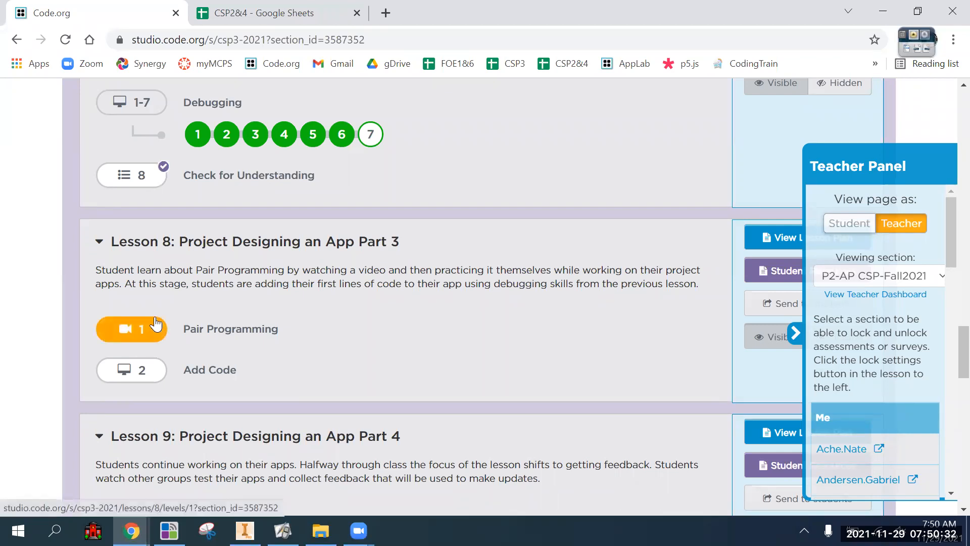
mouse_move(189, 325)
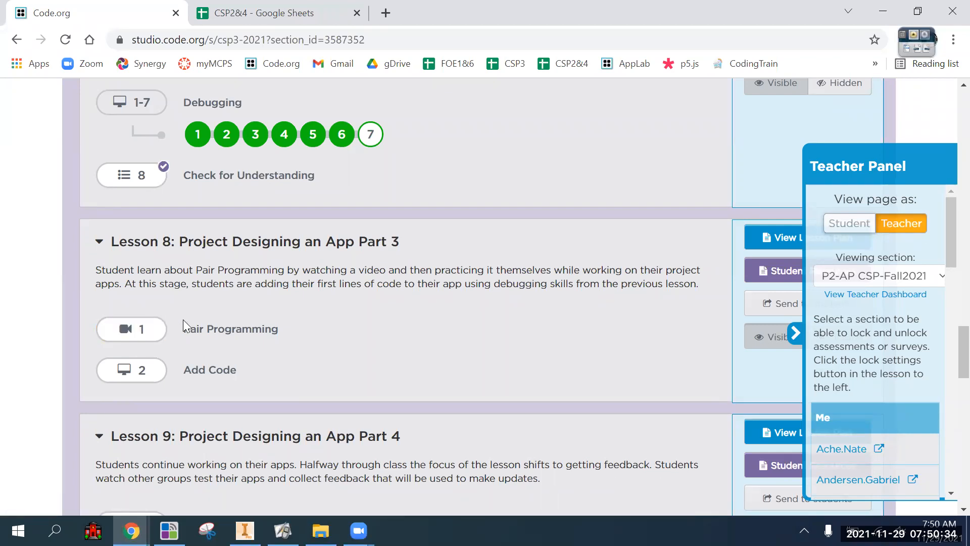
mouse_move(258, 234)
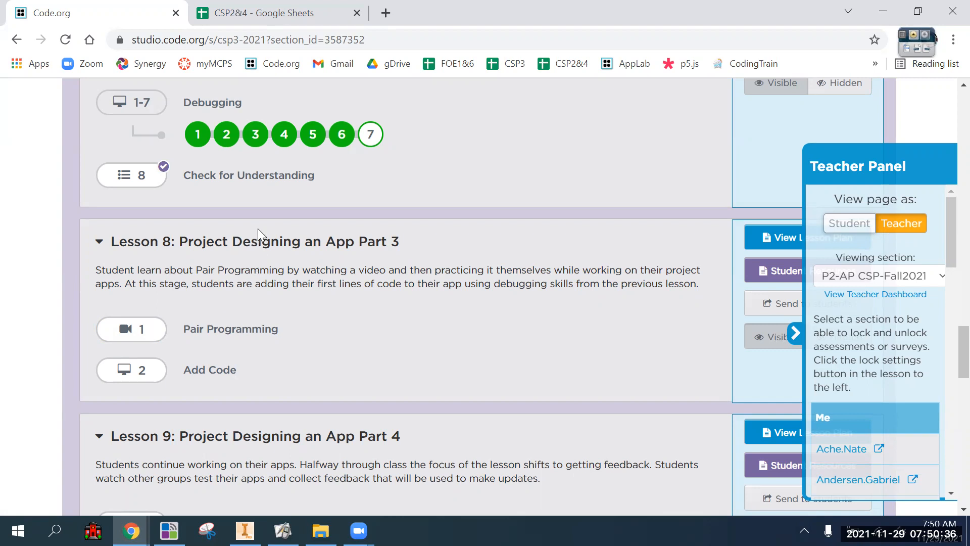
mouse_move(5, 422)
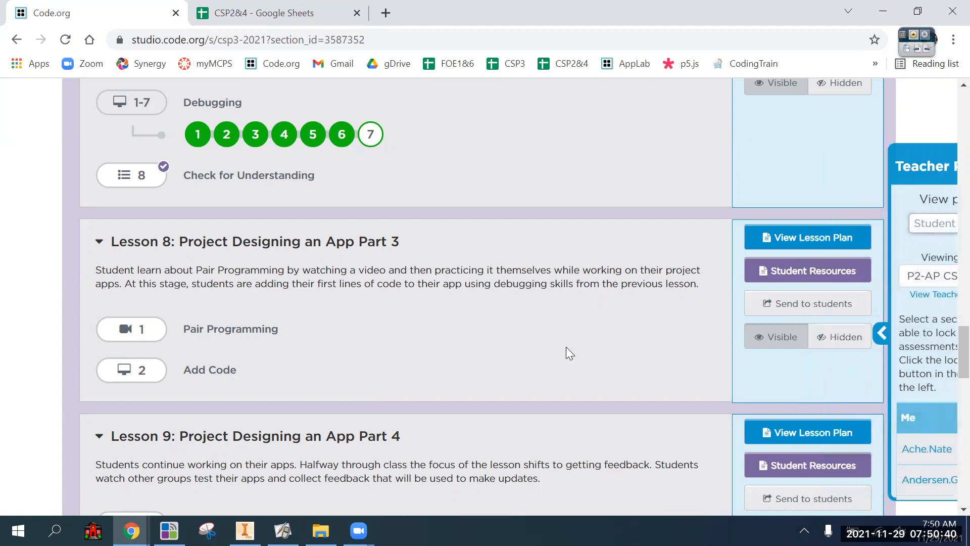
click(881, 333)
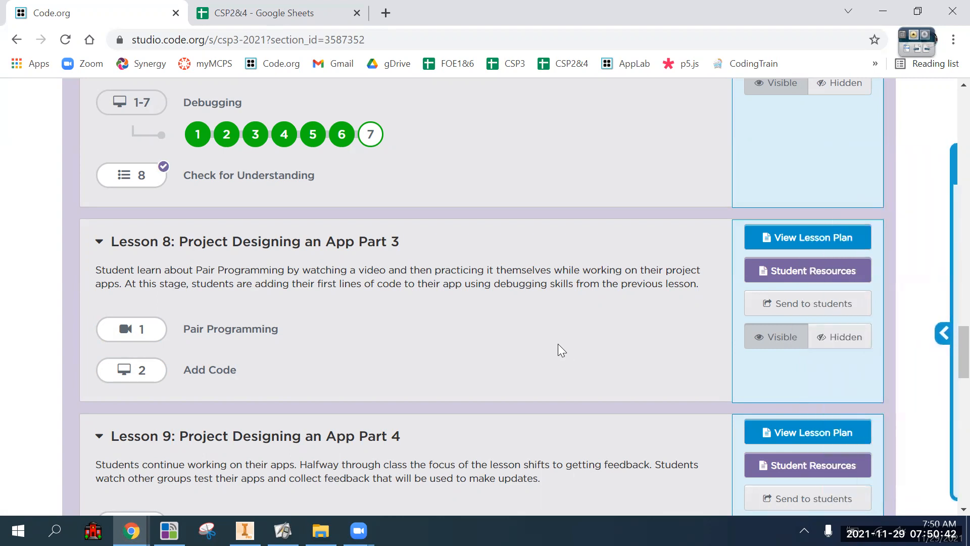
mouse_move(655, 363)
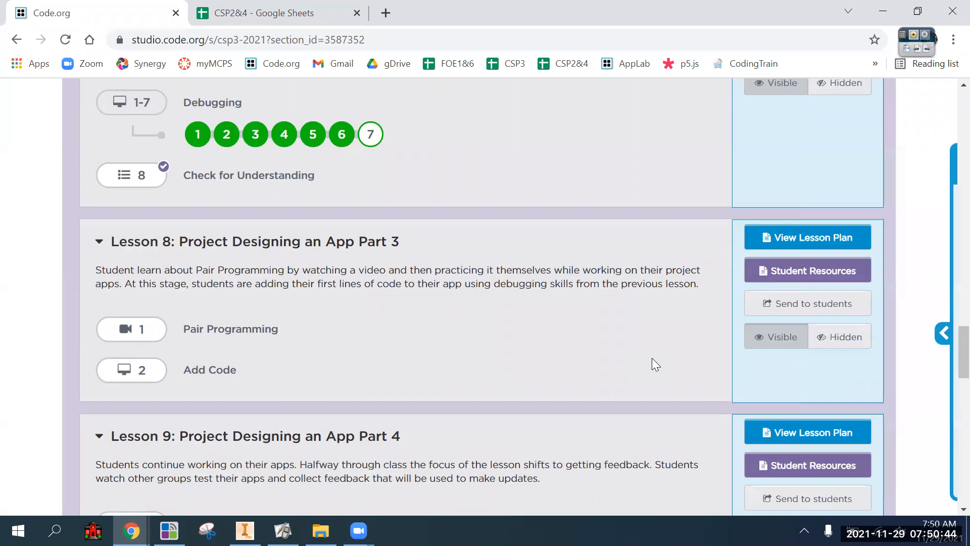
click(131, 329)
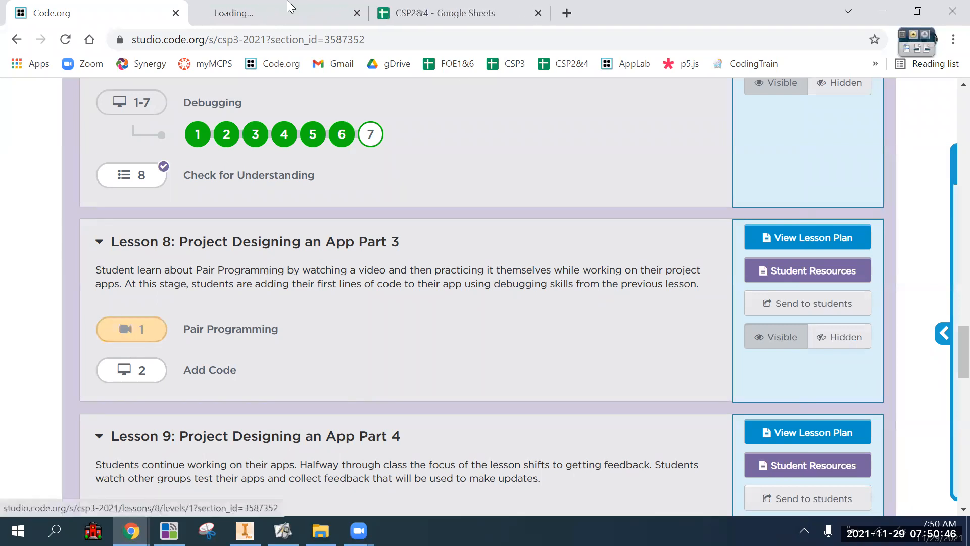
Step: Switch to the Pair Programming tab, play the video and skip ahead along its progress bar
click(131, 328)
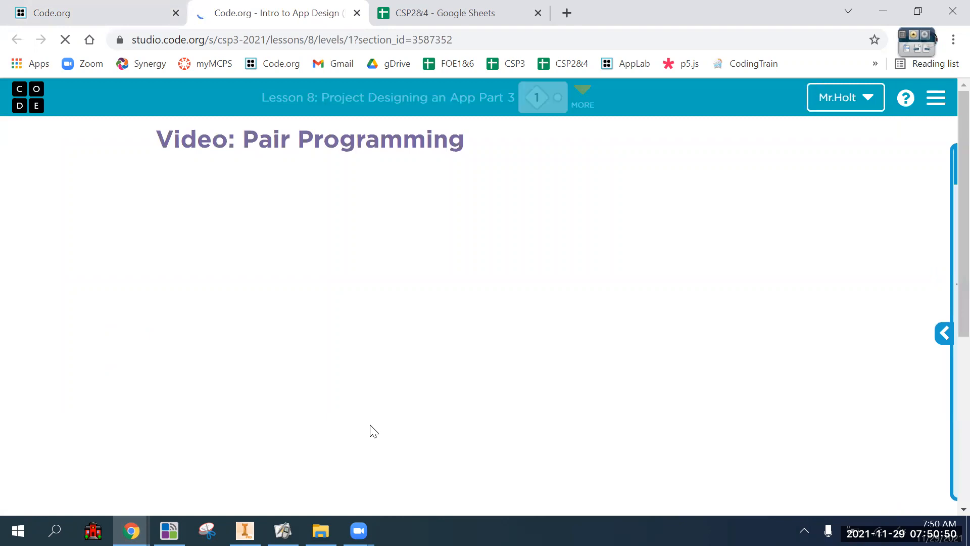
mouse_move(778, 423)
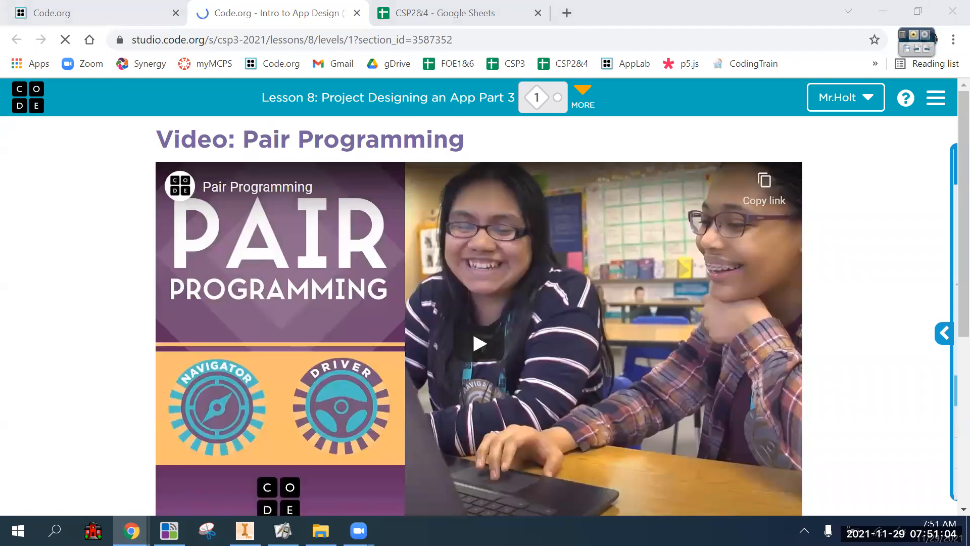
scroll(down, 3)
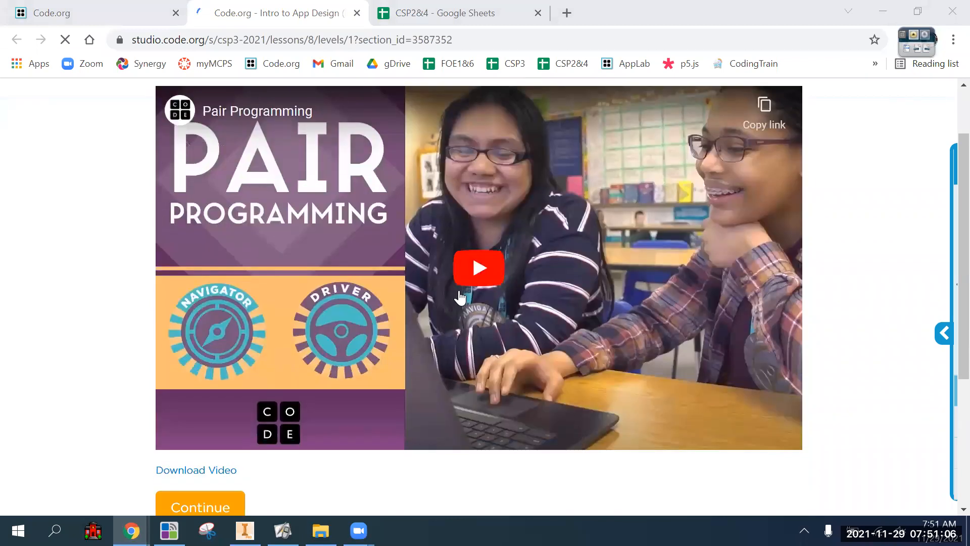
click(479, 268)
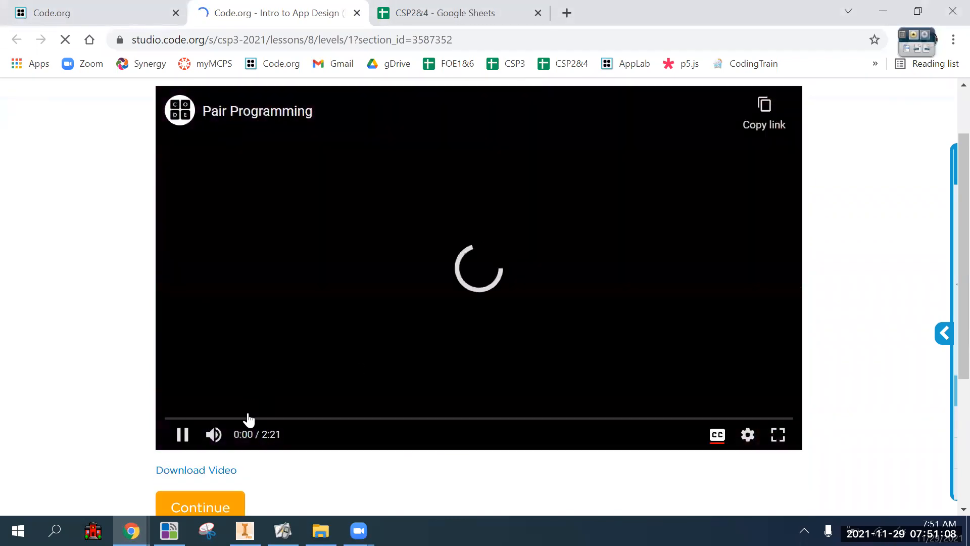
click(297, 419)
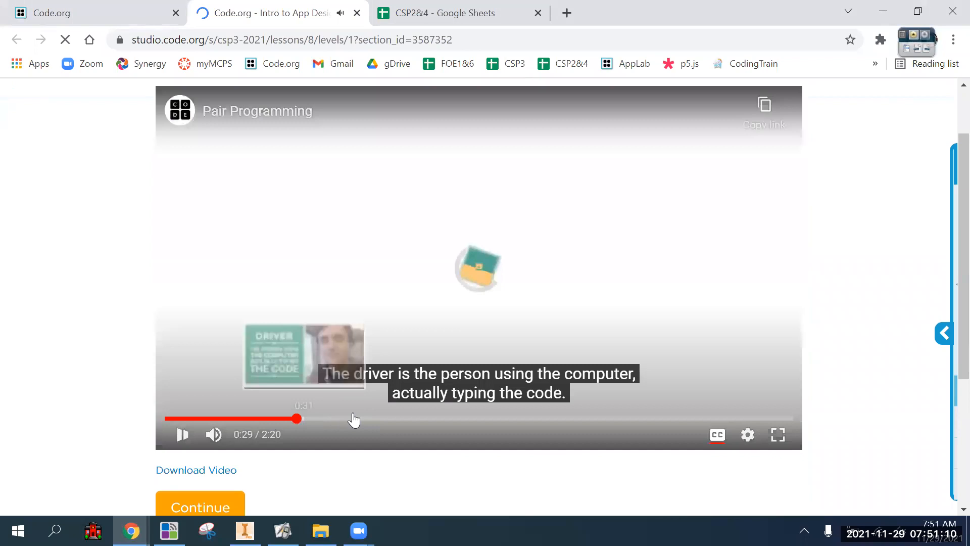
click(182, 435)
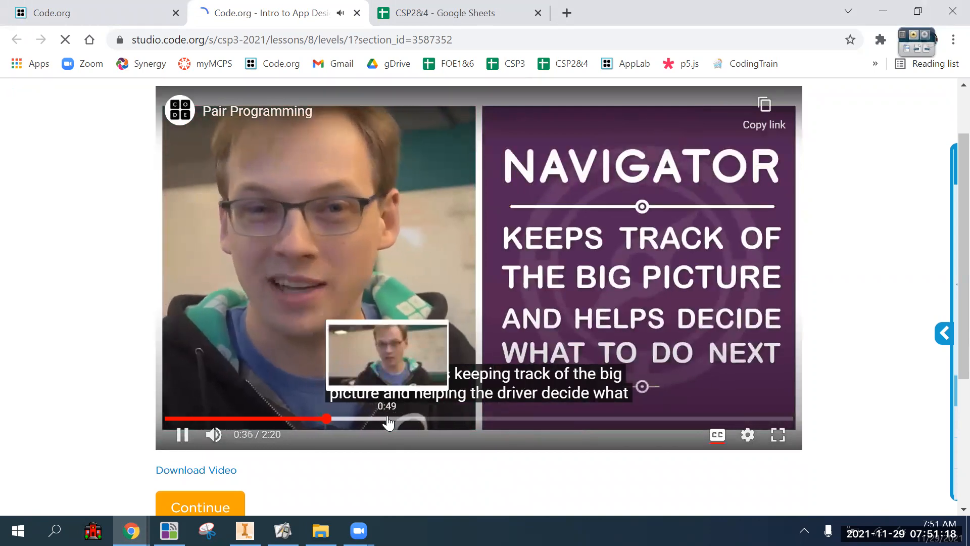
click(388, 419)
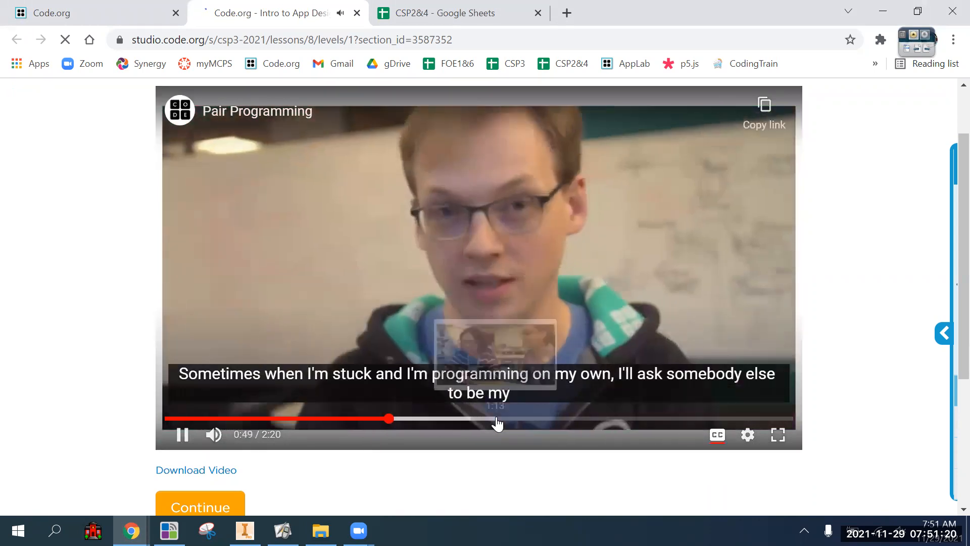
click(498, 419)
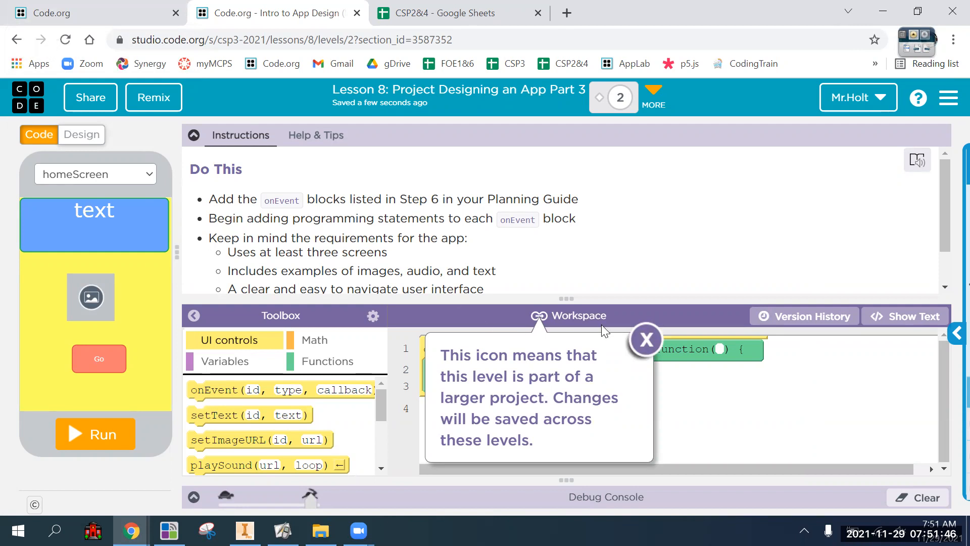
Step: Close the shared-project tooltip, toggle the Instructions panel, and open the unit lesson list via MORE
click(646, 340)
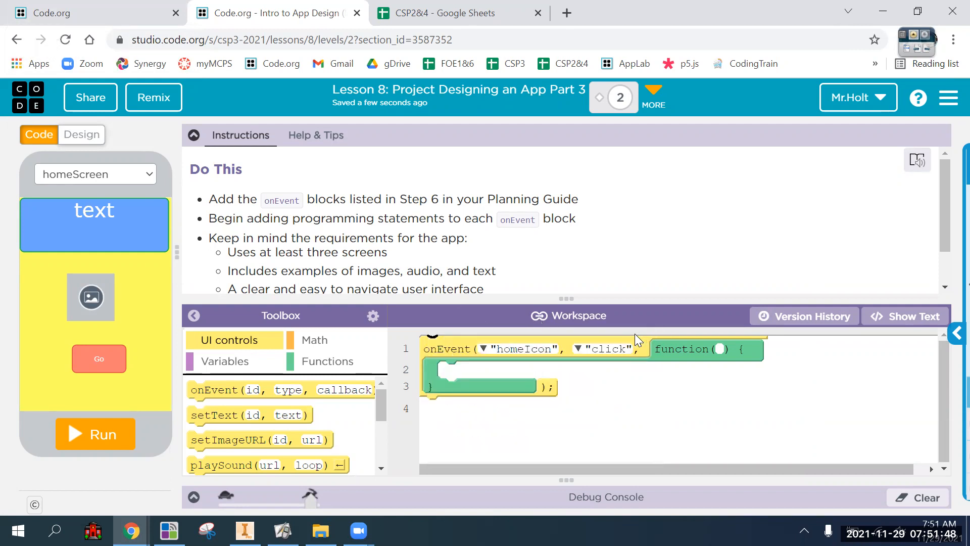
mouse_move(147, 7)
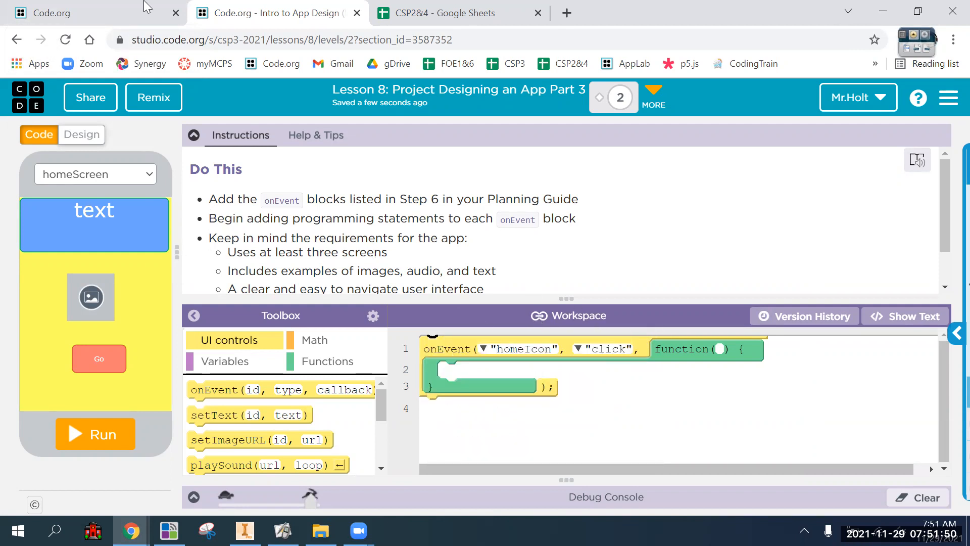
mouse_move(312, 171)
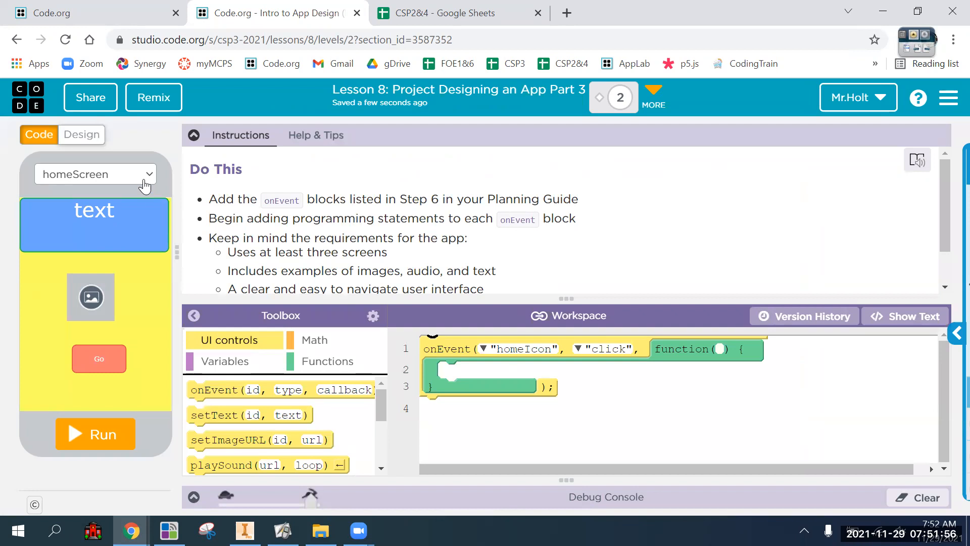
mouse_move(554, 258)
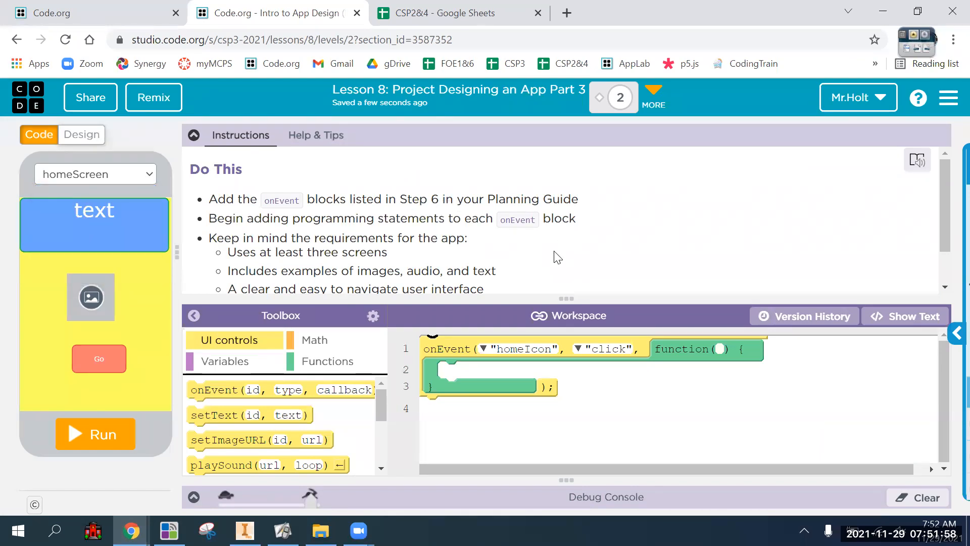
mouse_move(569, 122)
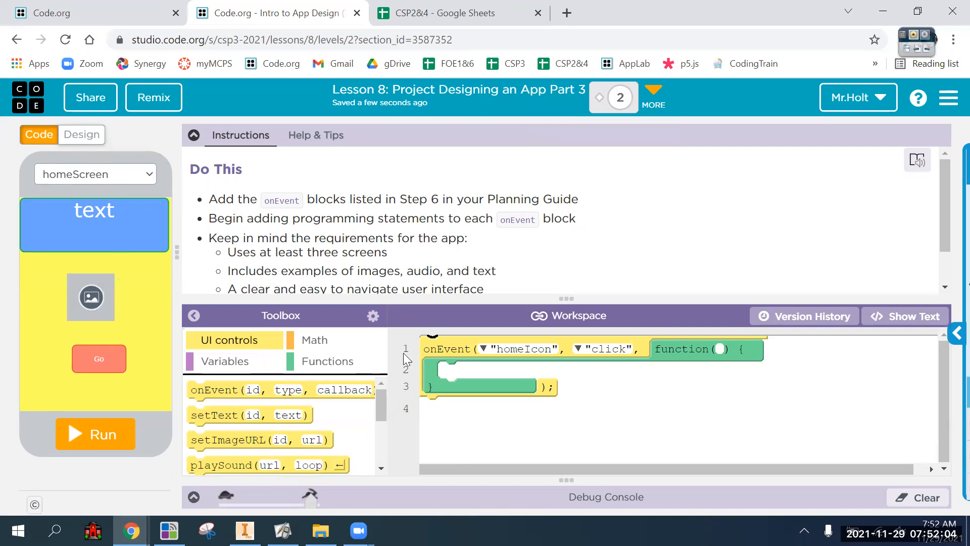
click(193, 135)
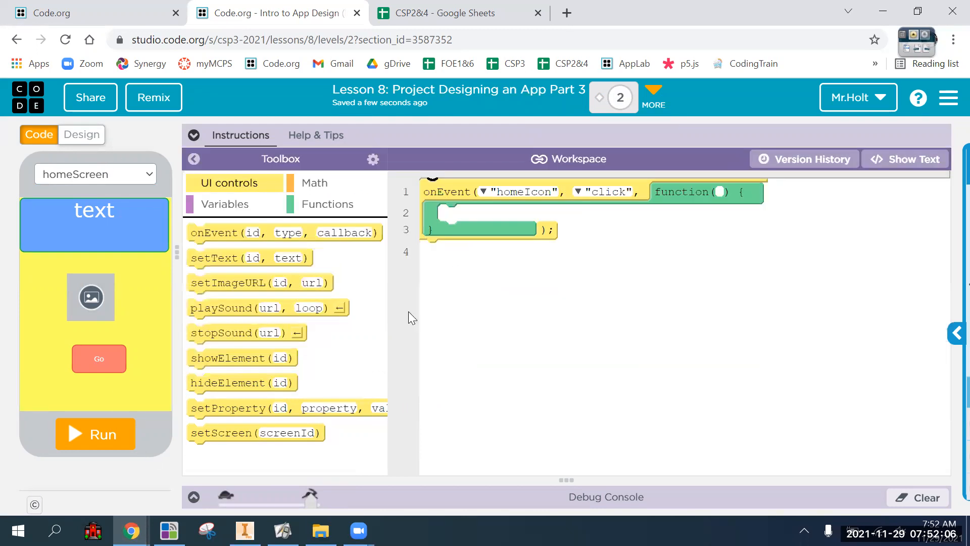
mouse_move(424, 302)
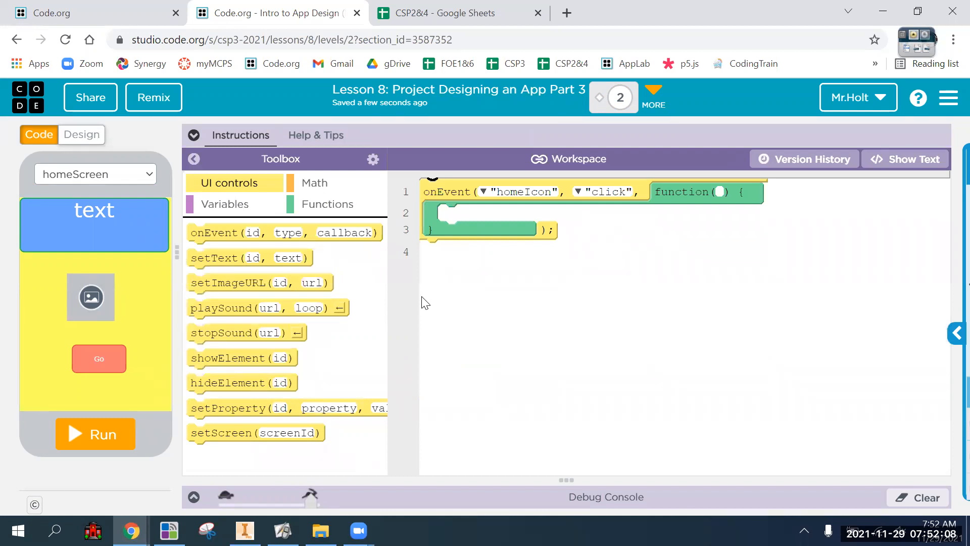
mouse_move(210, 137)
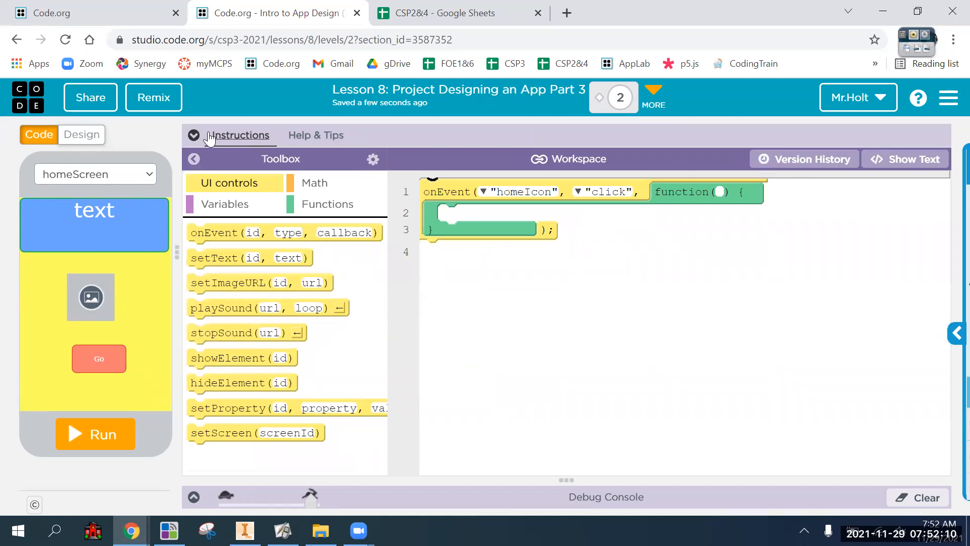
click(192, 135)
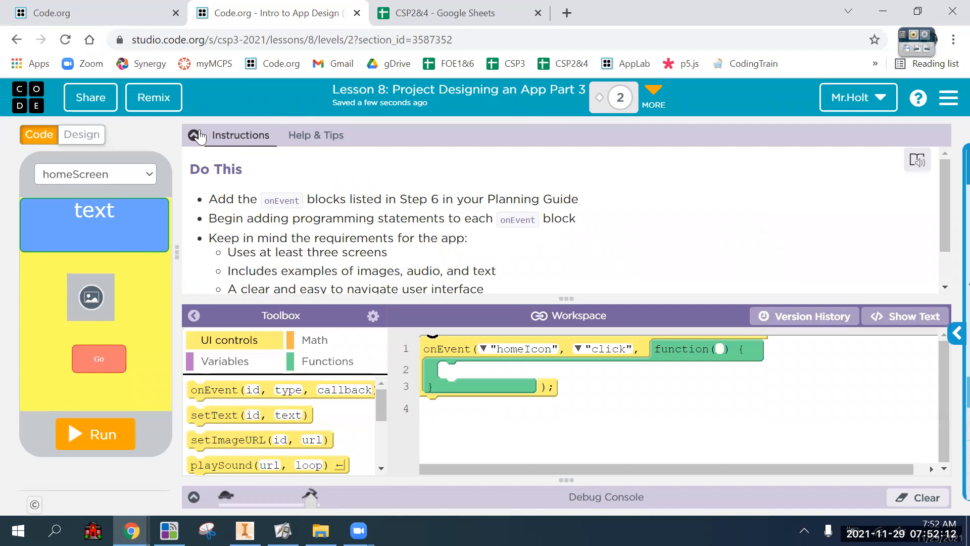
click(653, 96)
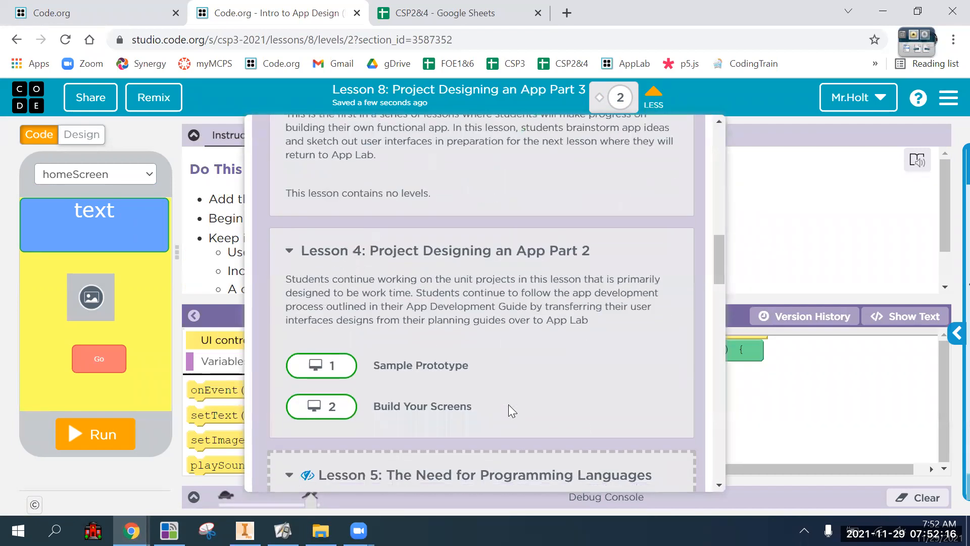
Step: Scroll the lesson list down to Lesson 9 and open level 1, Add More Code
scroll(down, 3)
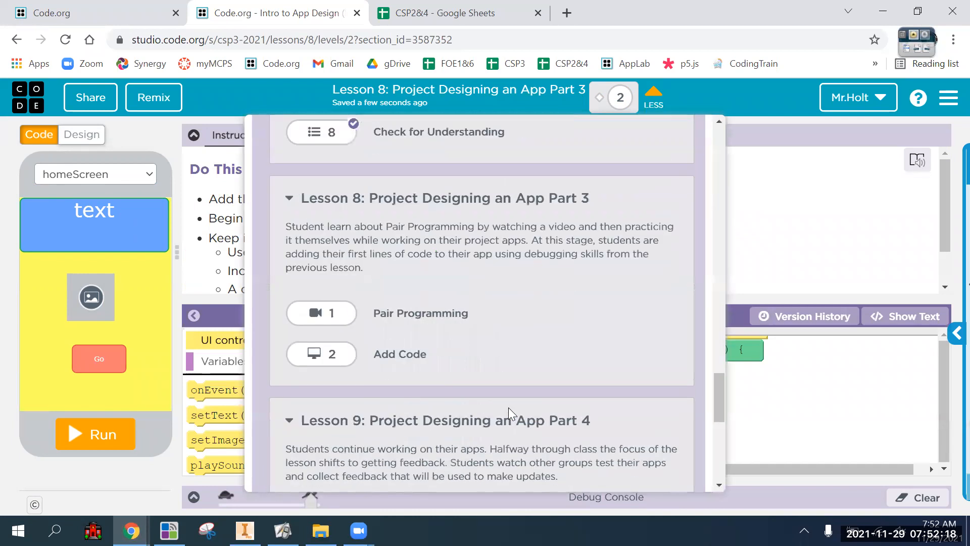
scroll(down, 3)
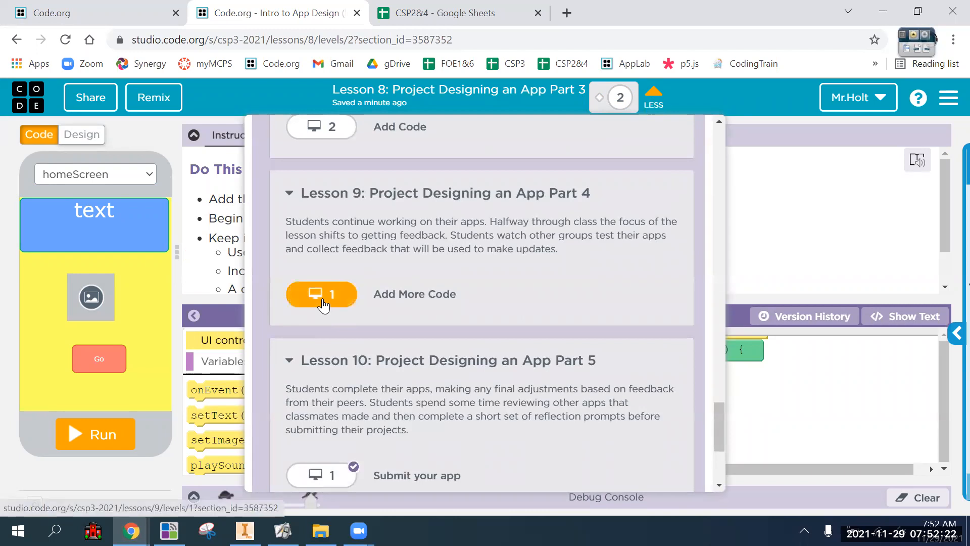
click(321, 294)
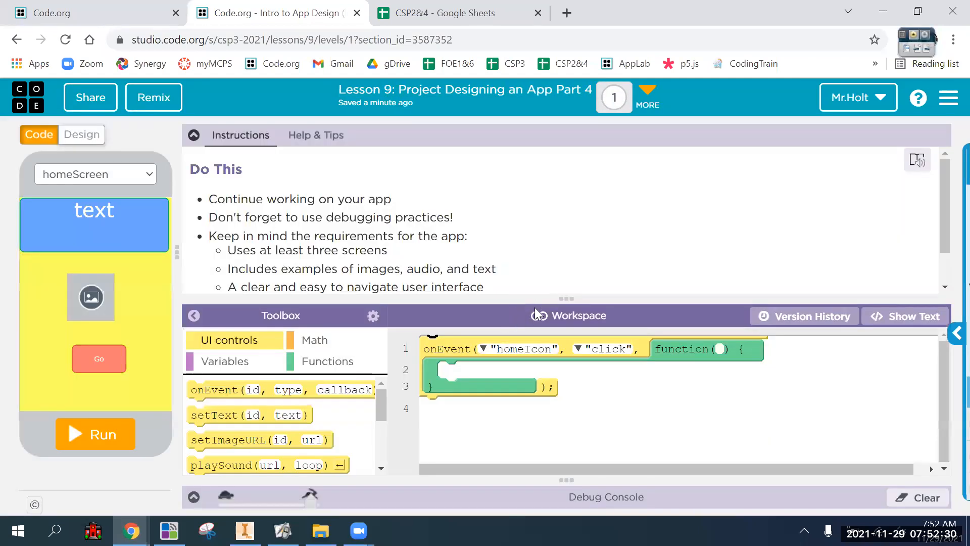
mouse_move(553, 312)
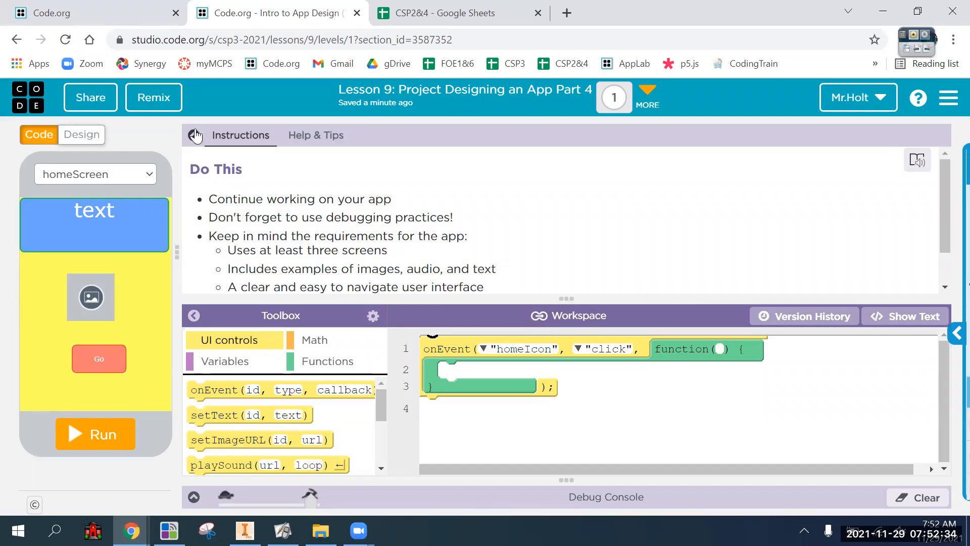
Step: Collapse Instructions, preview loseScreen and quizScreen, then reopen the unit lesson overview
click(194, 135)
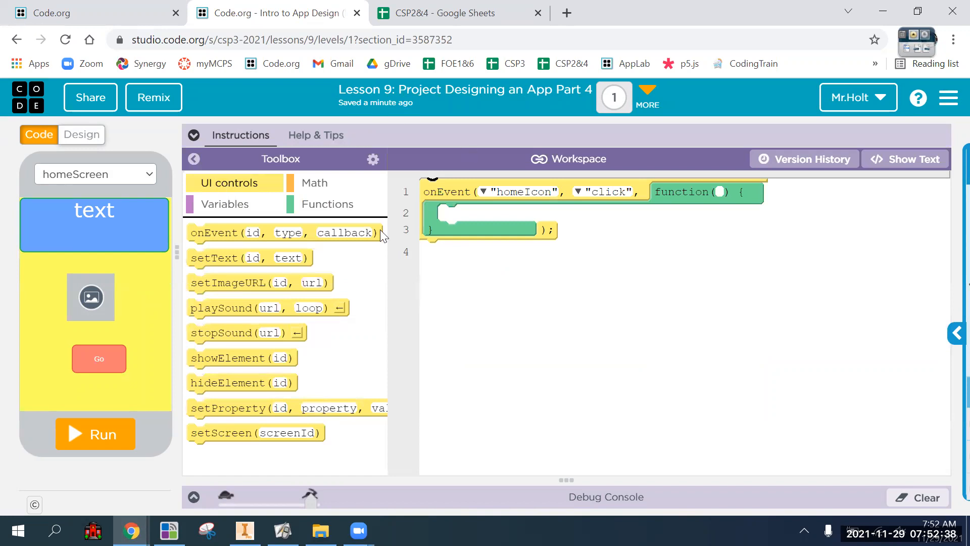
mouse_move(83, 211)
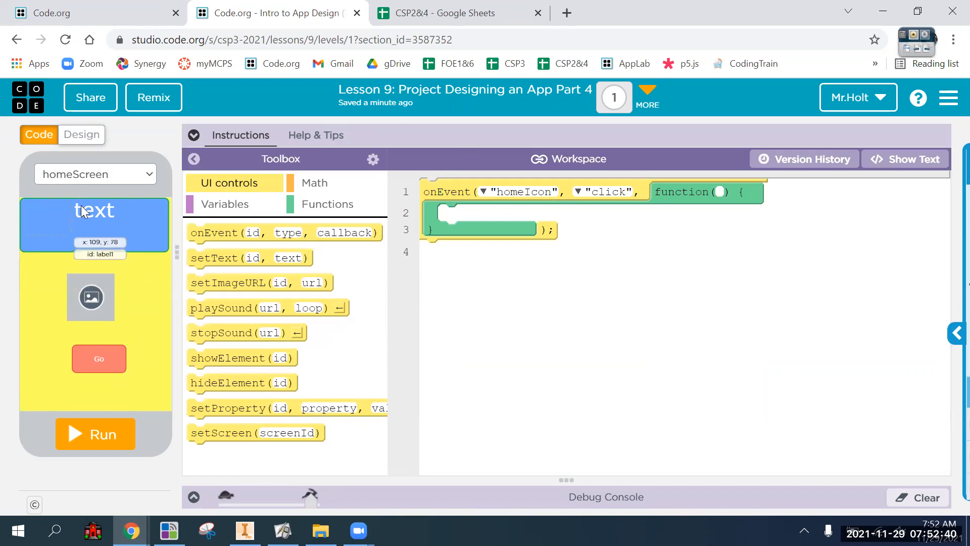
click(95, 174)
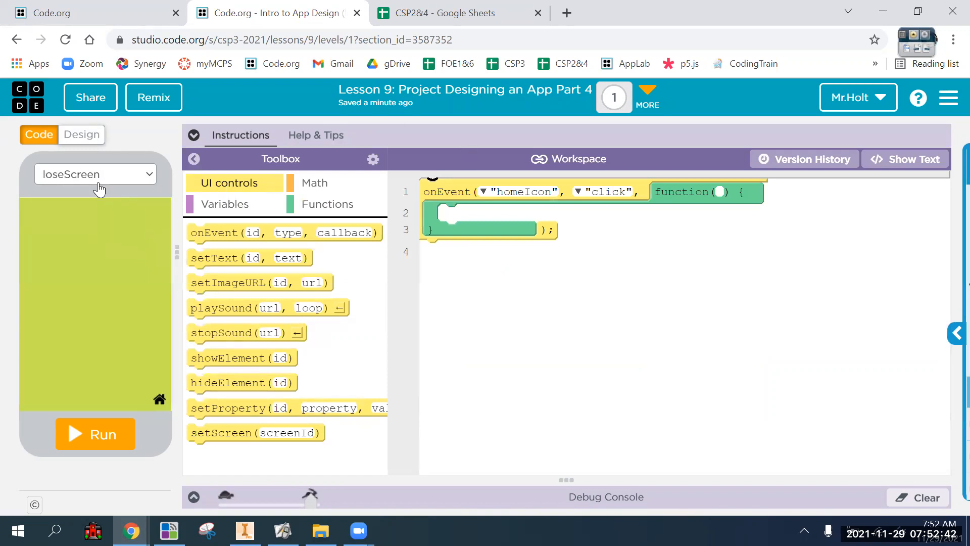
click(95, 173)
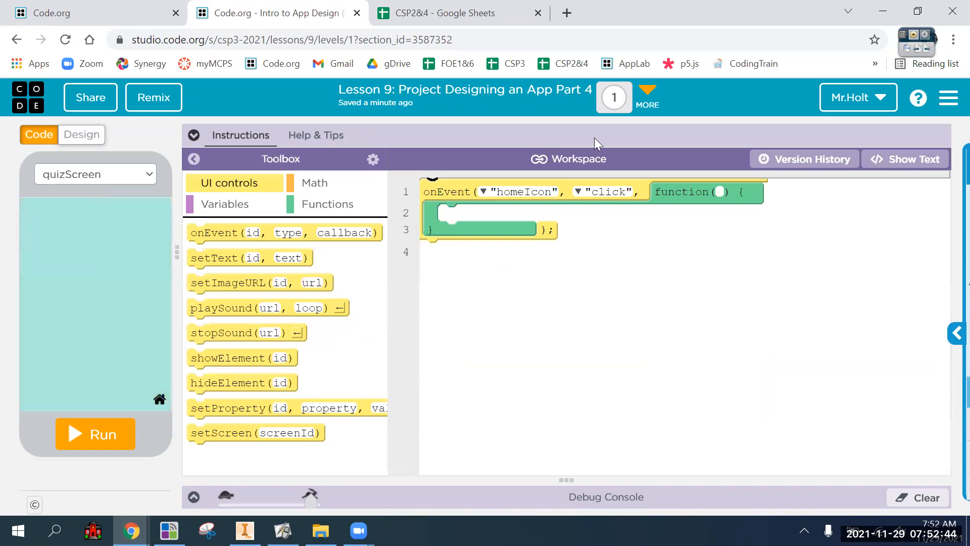
click(647, 86)
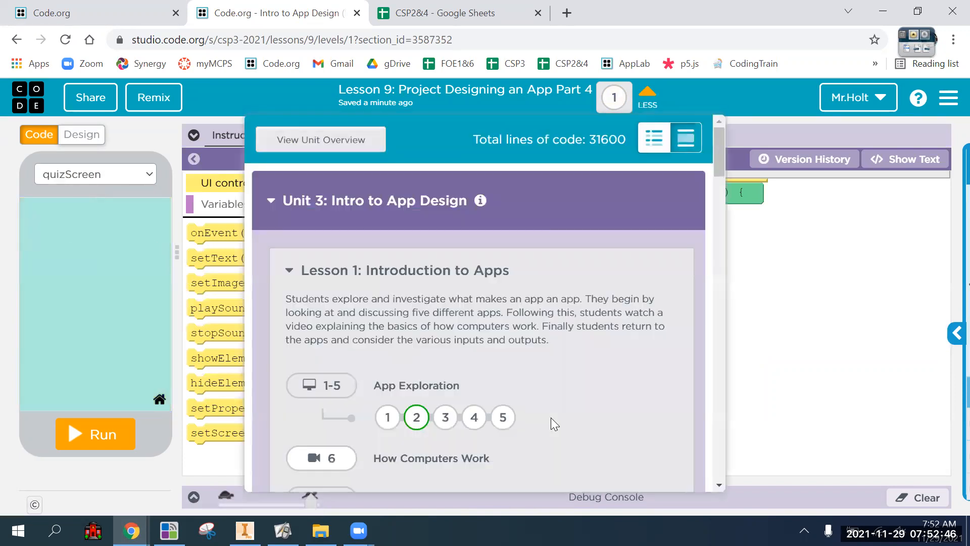
Step: Open Lesson 10's Submit your app level and collapse its instructions
scroll(down, 3)
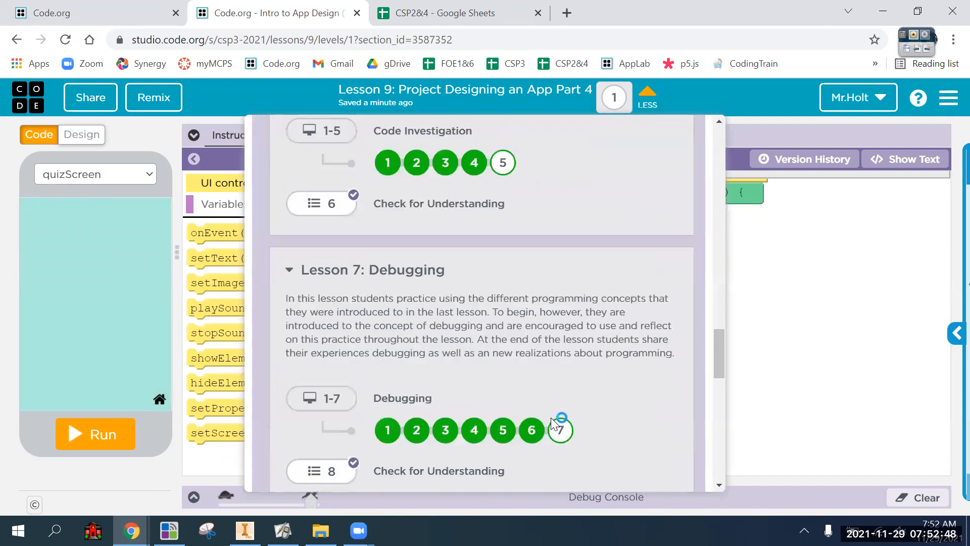
scroll(down, 3)
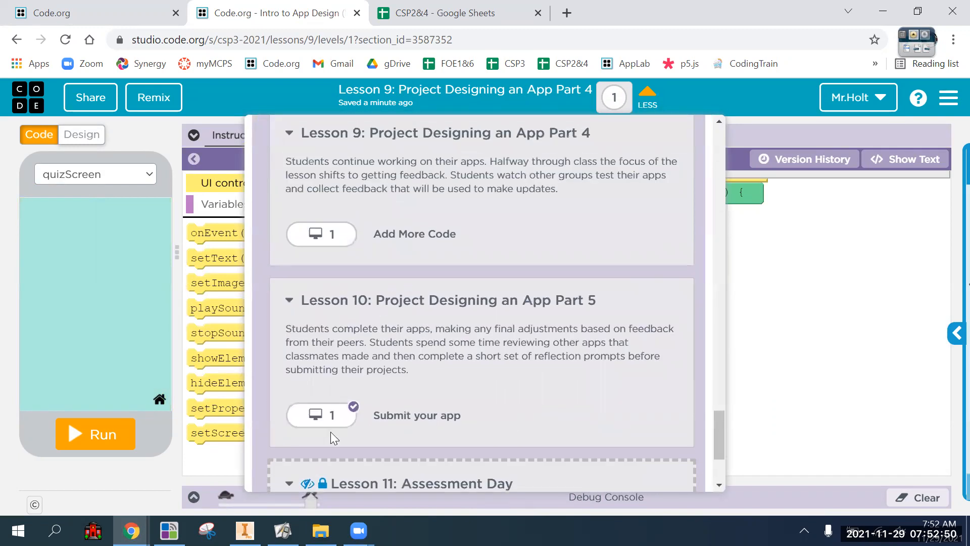
click(322, 415)
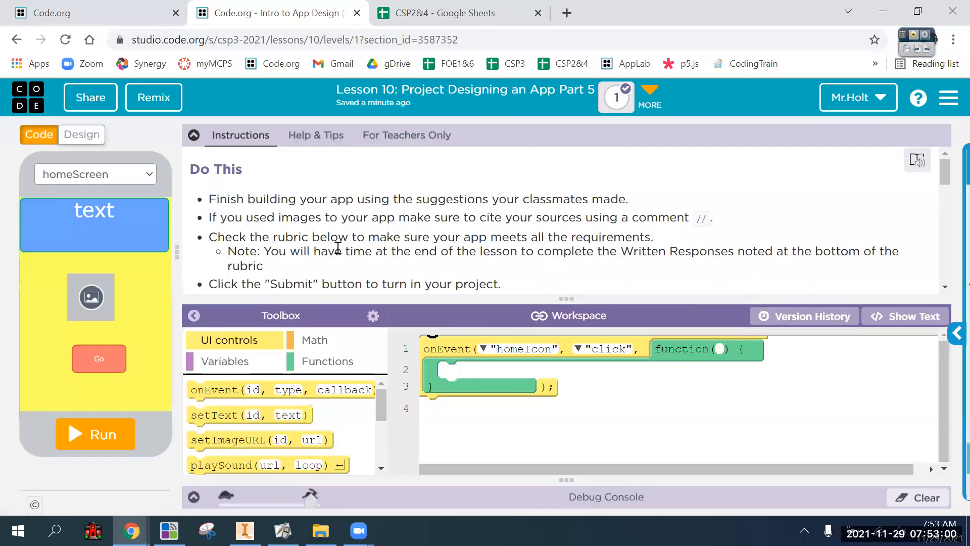
click(193, 135)
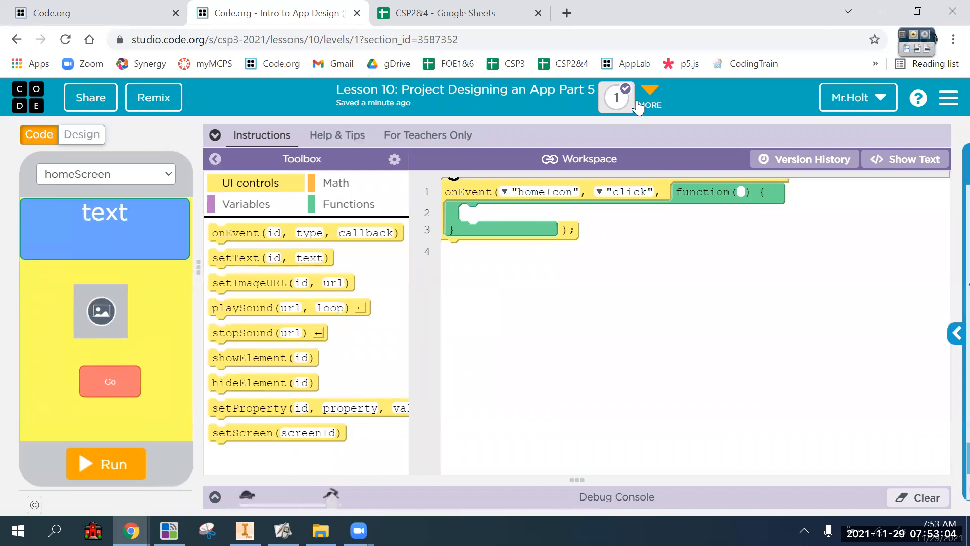
Step: Reopen the lesson overview and open Lesson 4's Sample Prototype level in a new tab
click(648, 97)
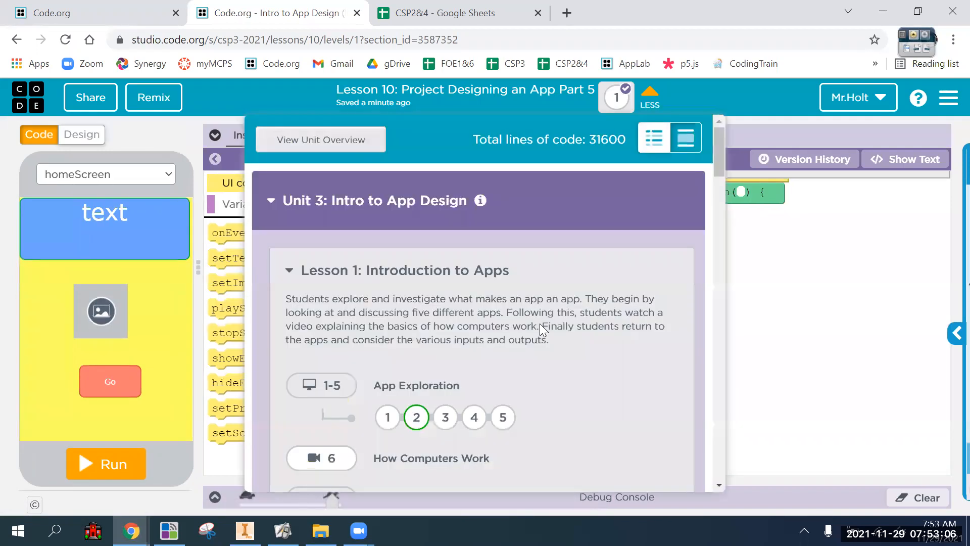
scroll(down, 3)
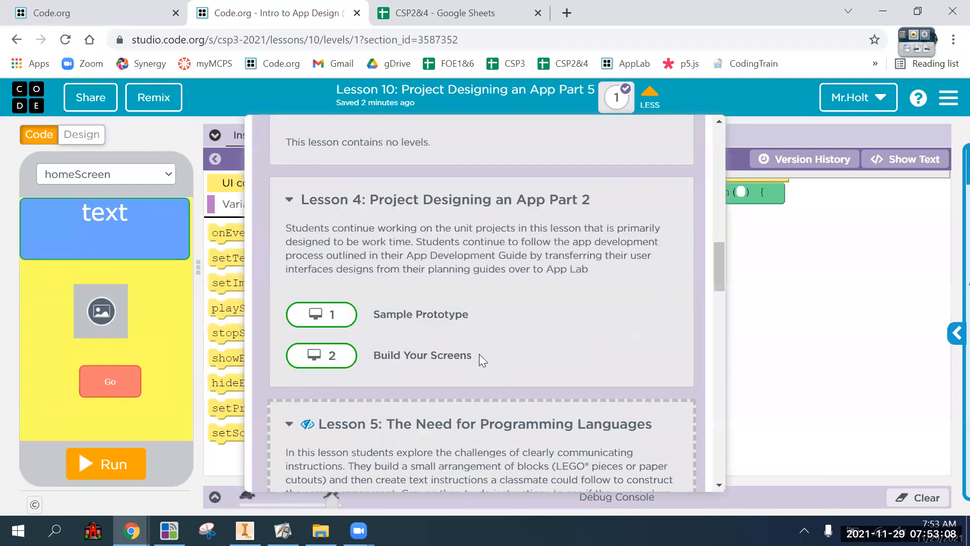
scroll(down, 3)
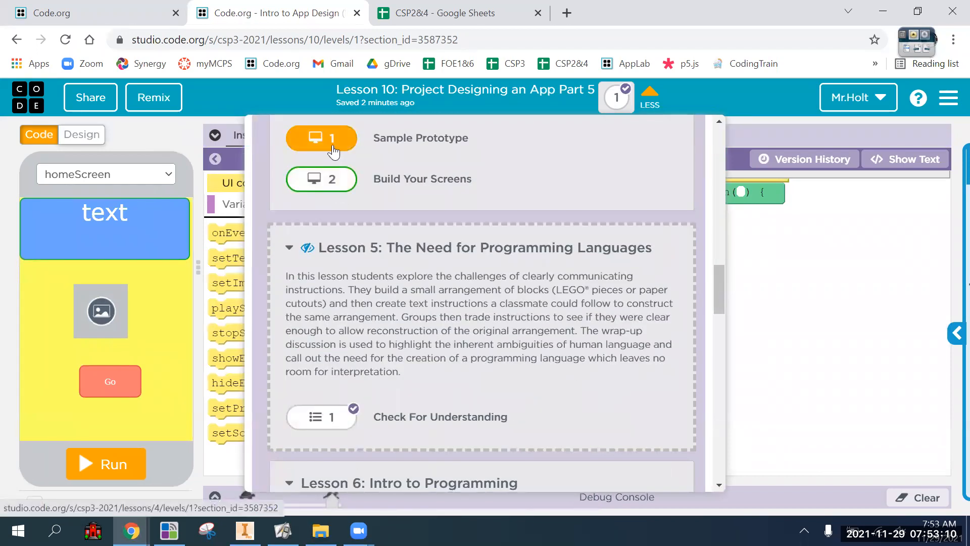
click(321, 138)
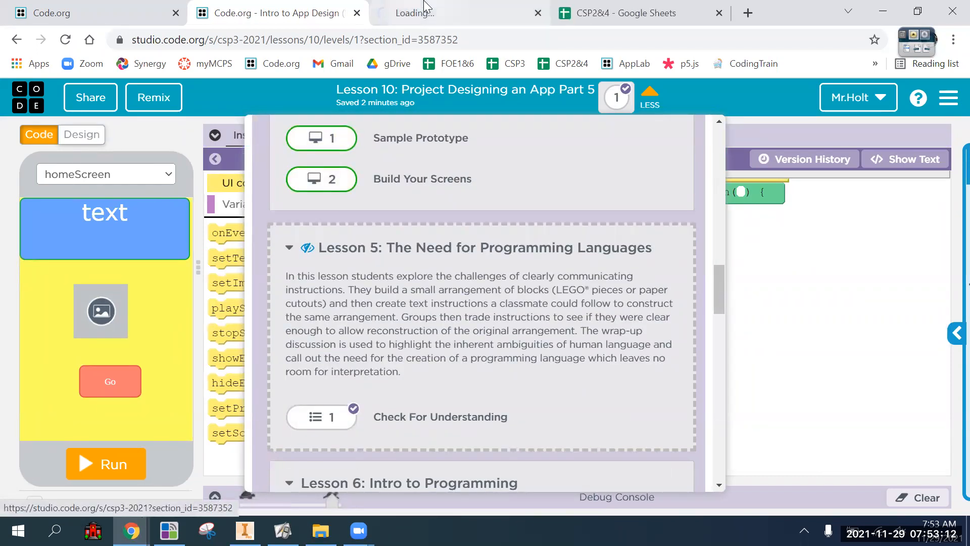
Step: Scroll through the Bird Quiz sample prototype's screen sketch, then return to the Lesson 10 tab
click(461, 13)
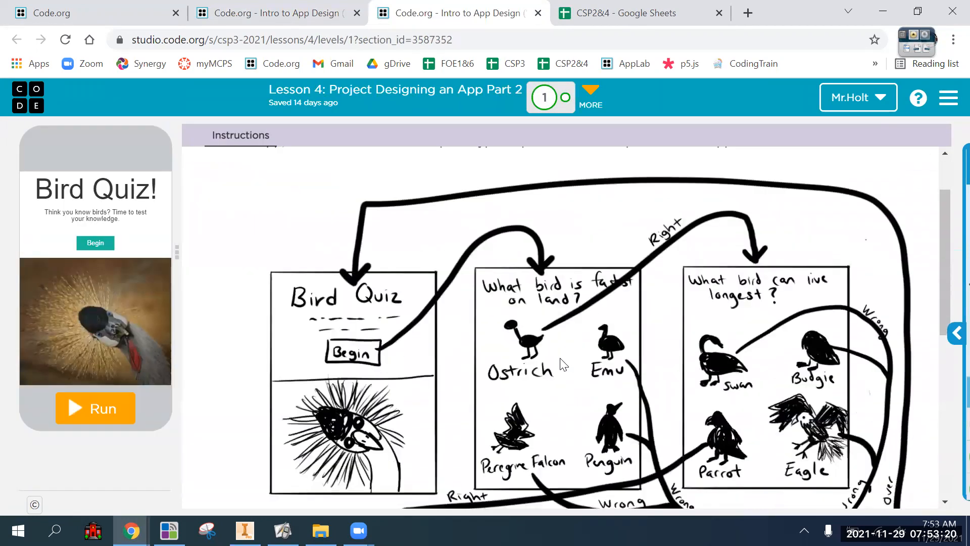
scroll(down, 3)
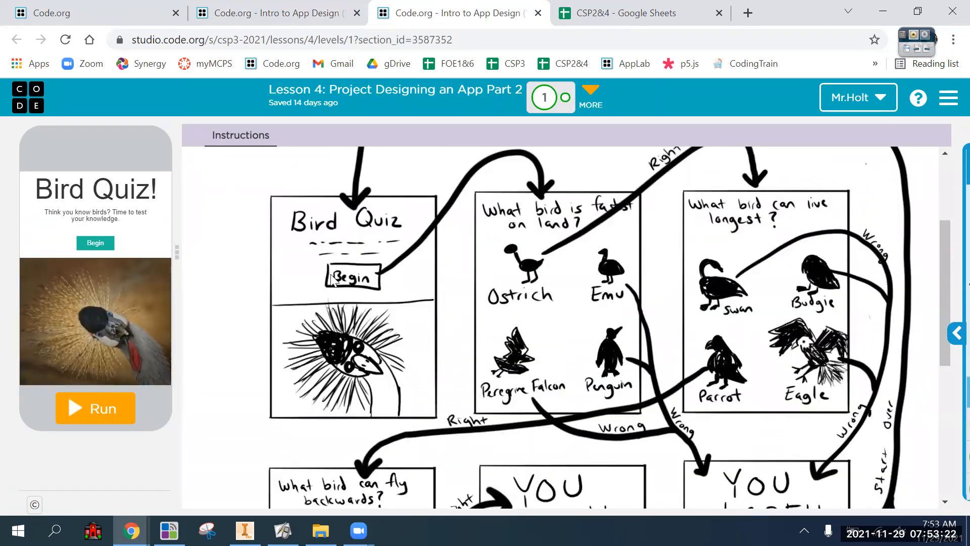
mouse_move(532, 276)
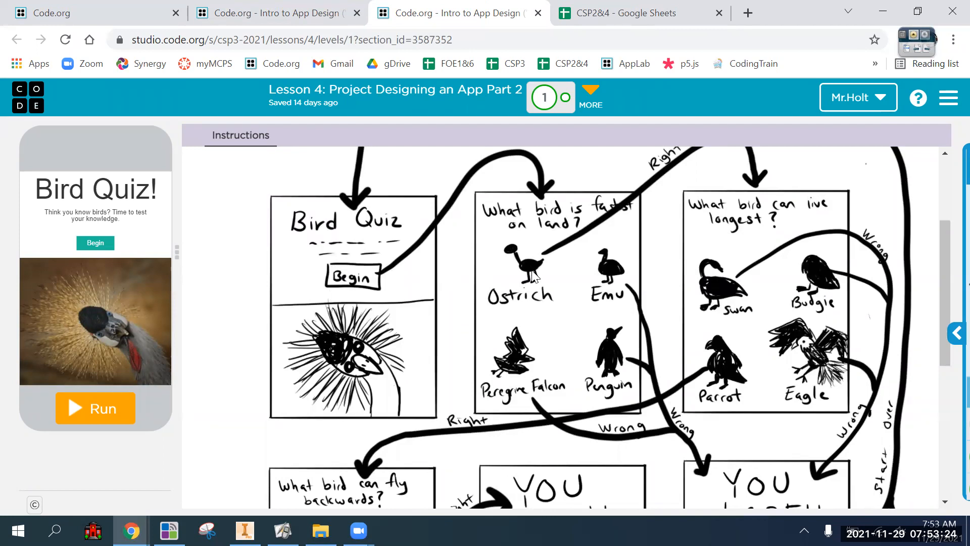
scroll(up, 3)
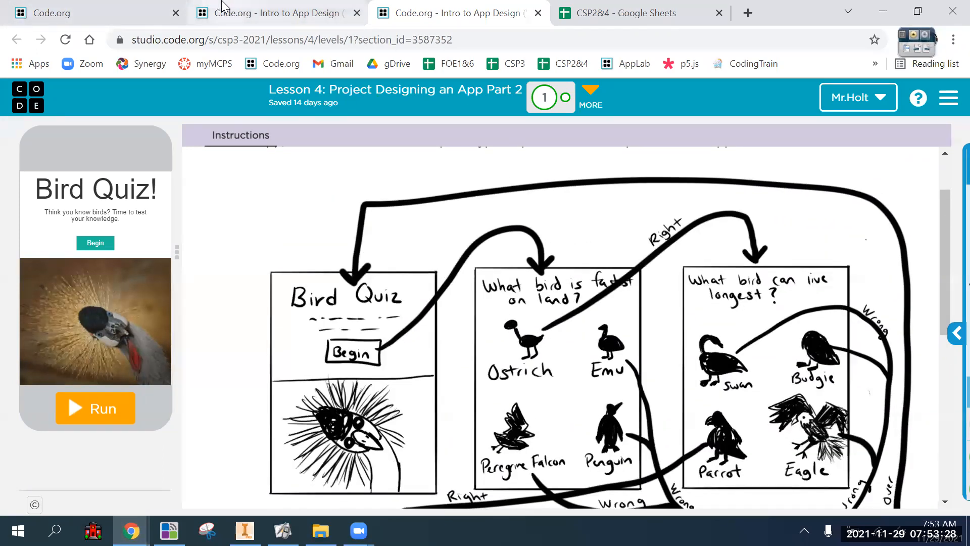
click(275, 12)
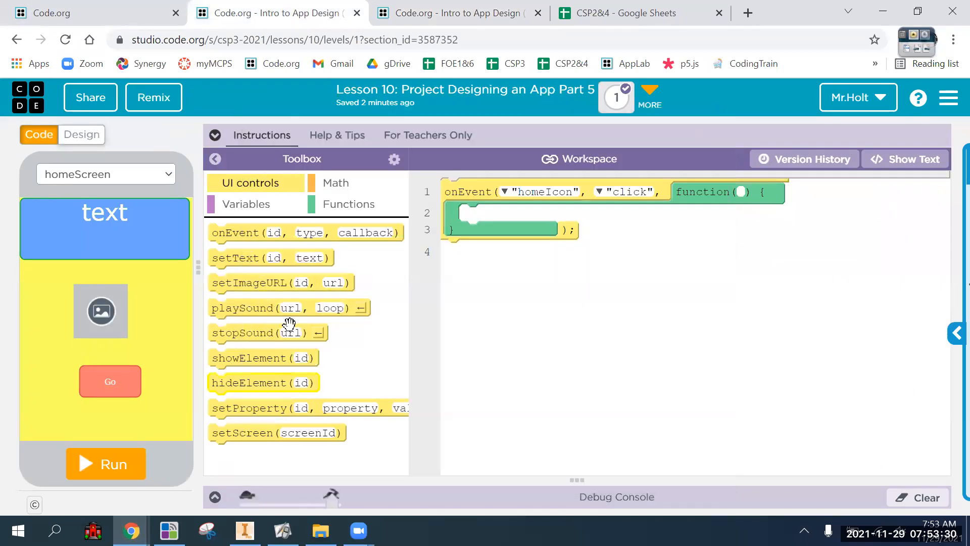
mouse_move(504, 195)
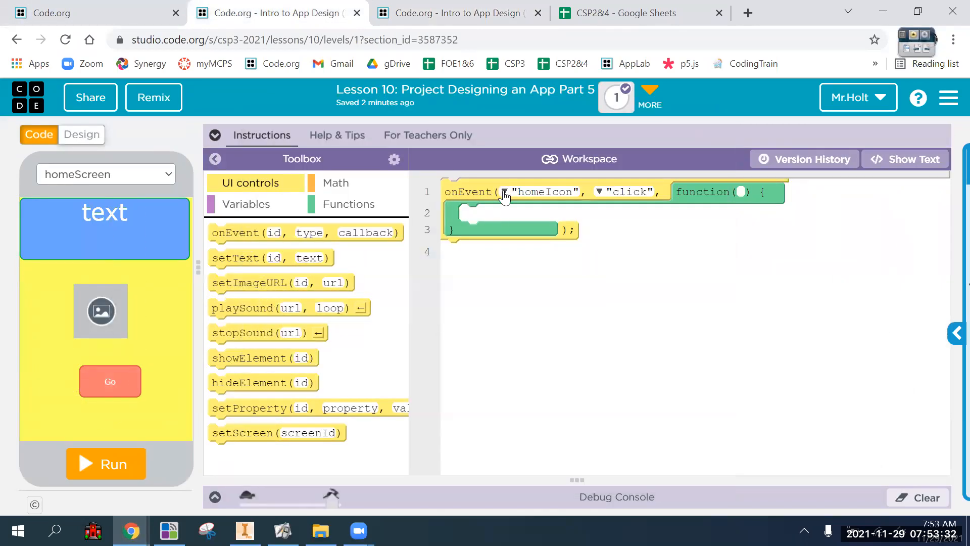
Step: Set the onEvent id to goButton and its setScreen target to quizScreen
click(504, 192)
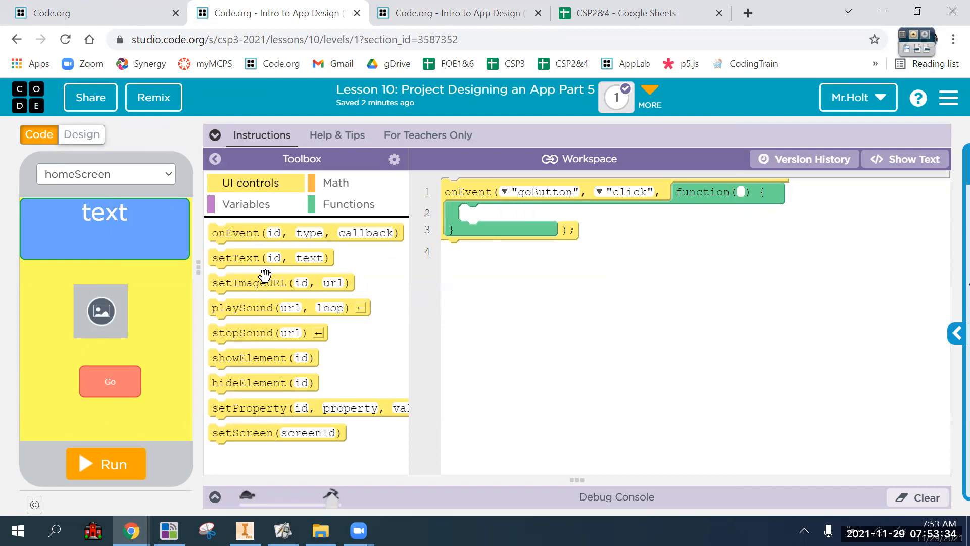
mouse_move(238, 402)
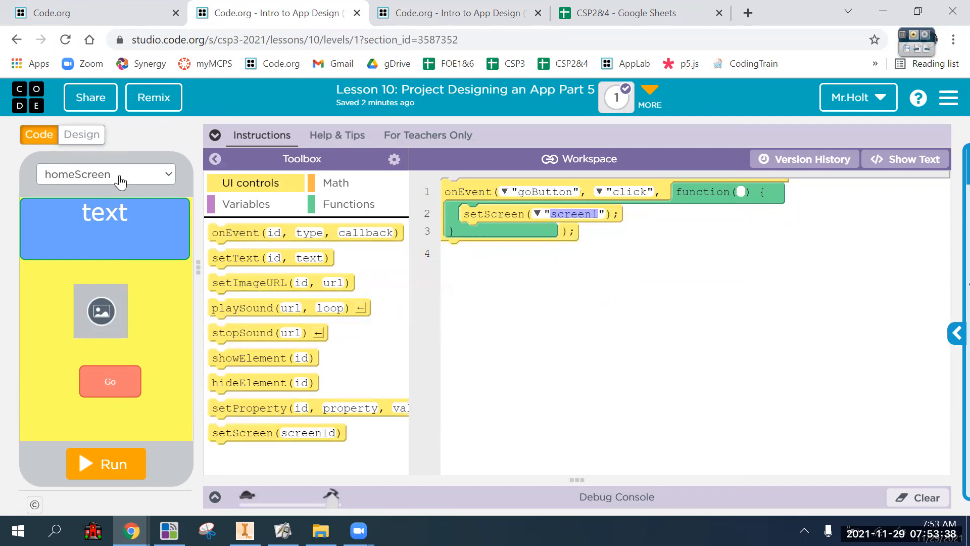
click(535, 213)
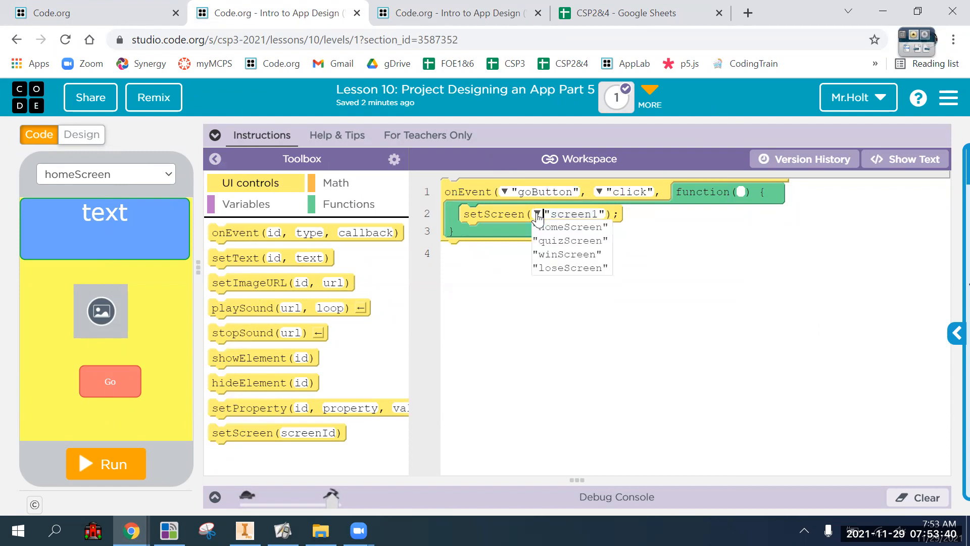
click(566, 240)
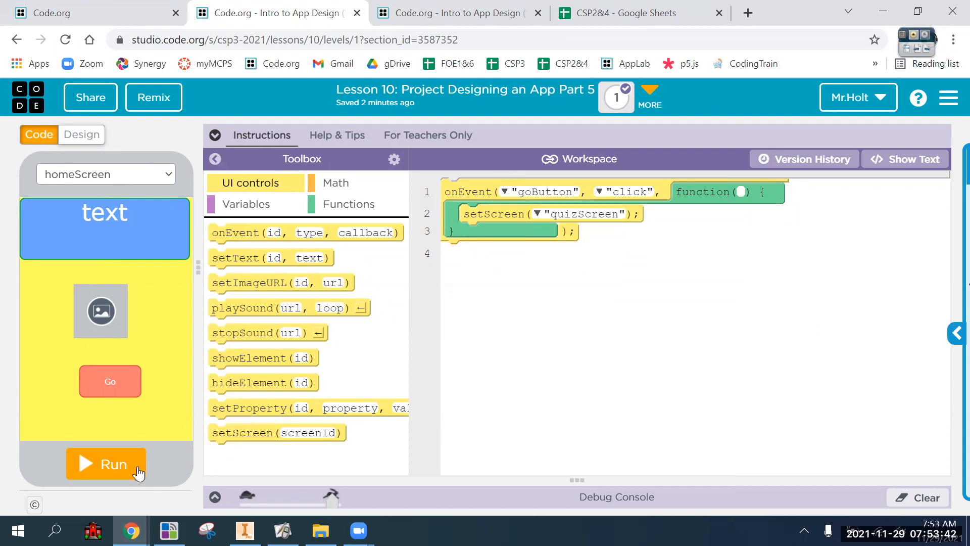
Step: Run the app, press Go to reach quizScreen, then reset
click(105, 464)
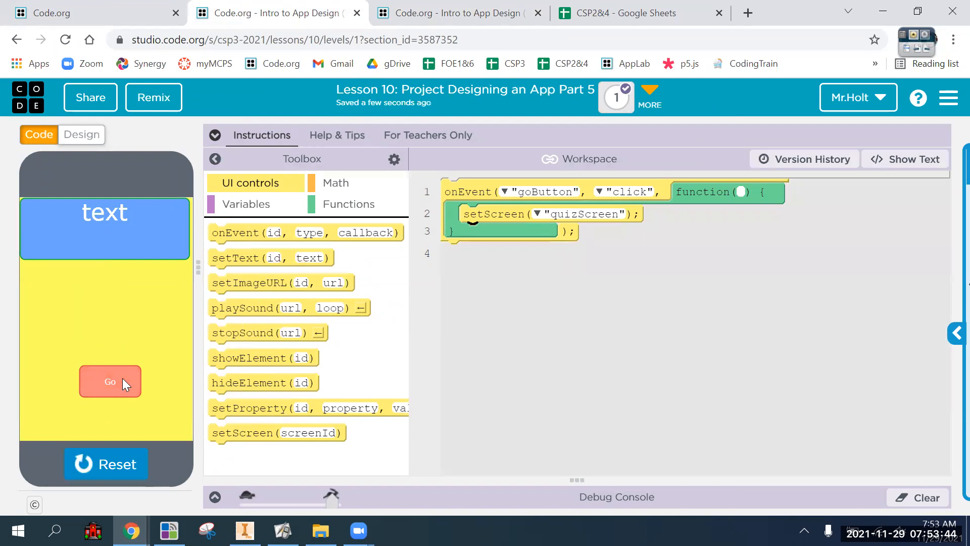
click(110, 381)
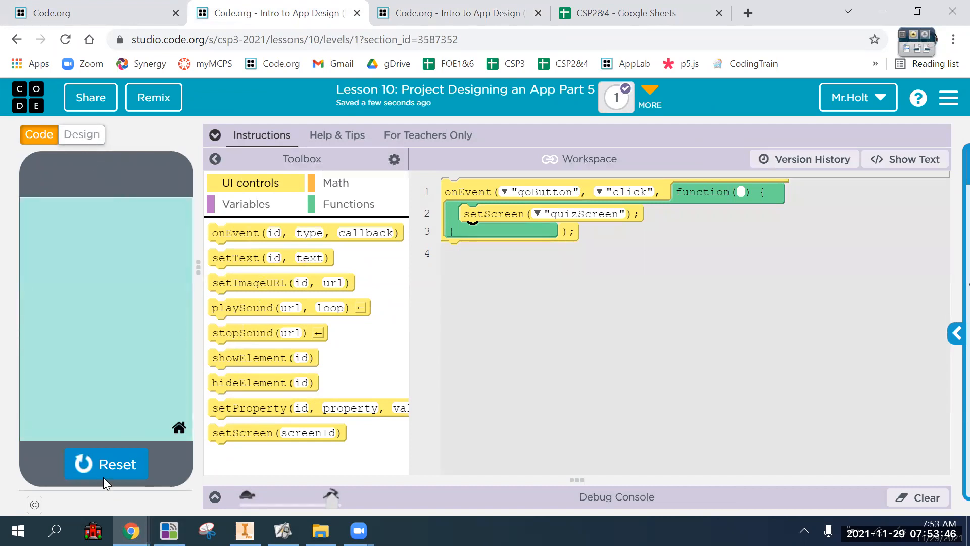
click(105, 173)
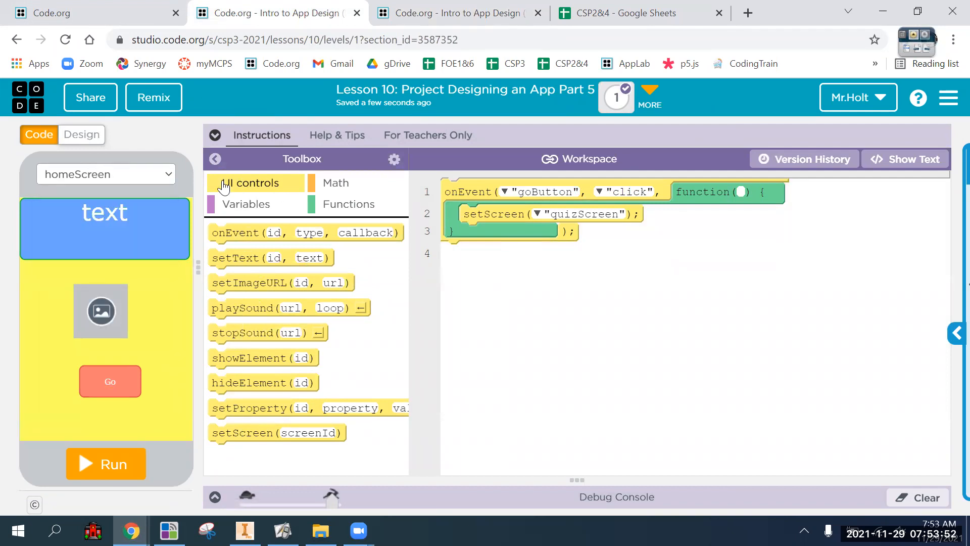
click(105, 173)
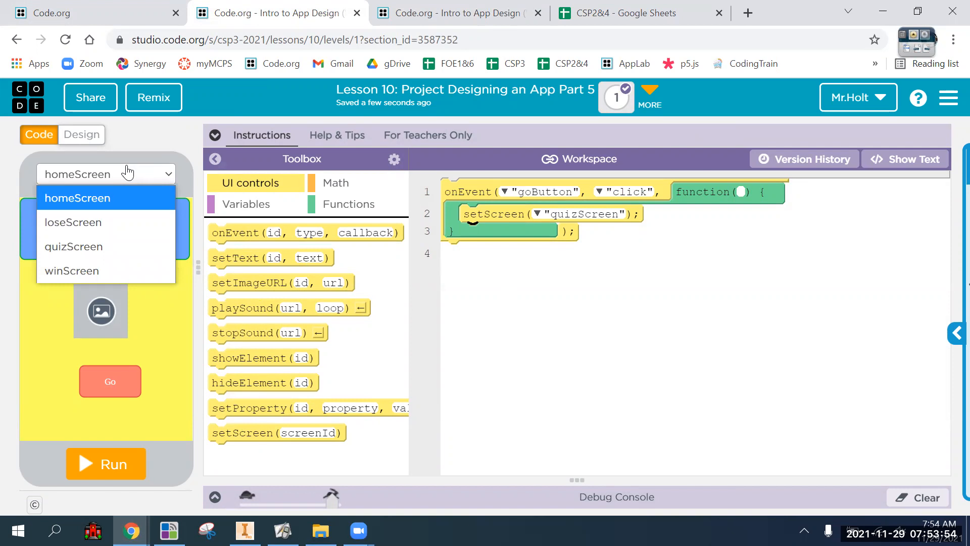
mouse_move(140, 170)
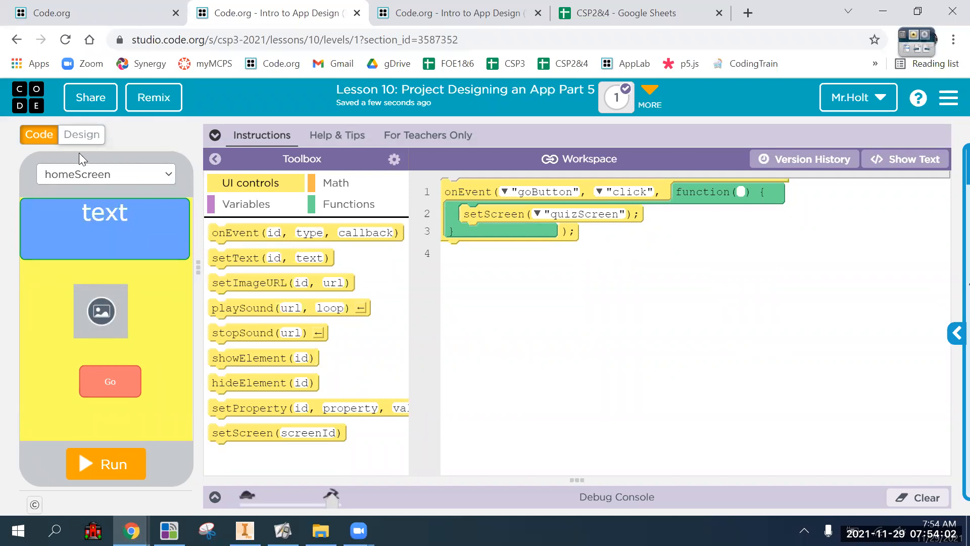
click(81, 134)
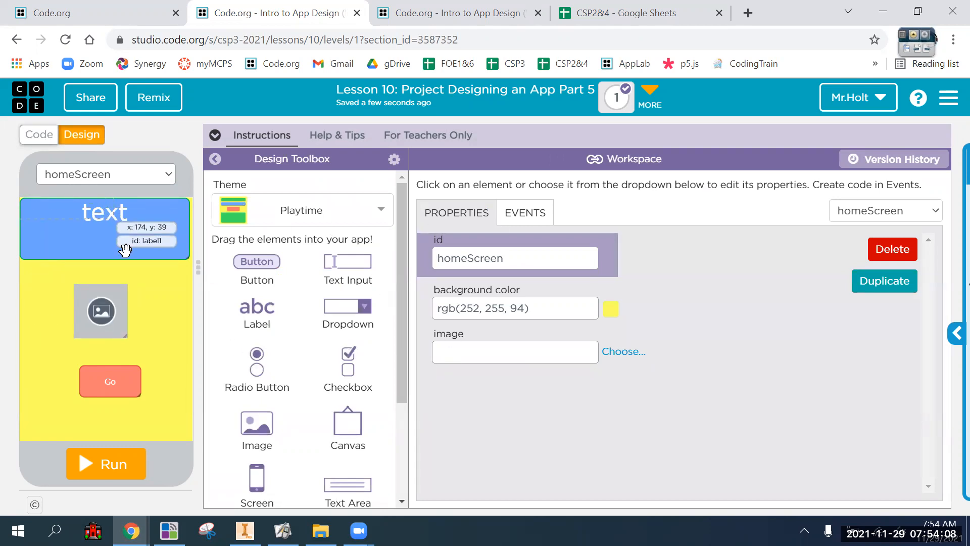
click(105, 174)
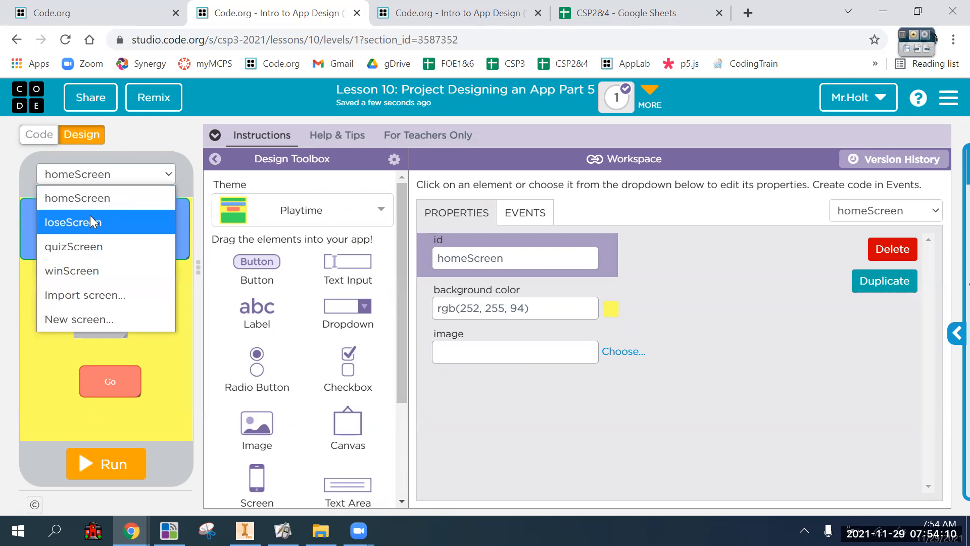
click(72, 222)
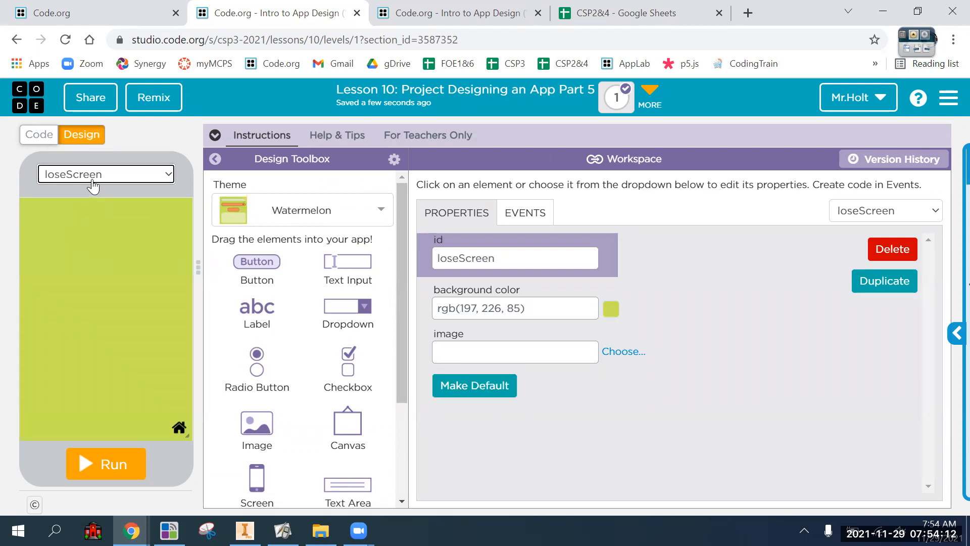
mouse_move(99, 220)
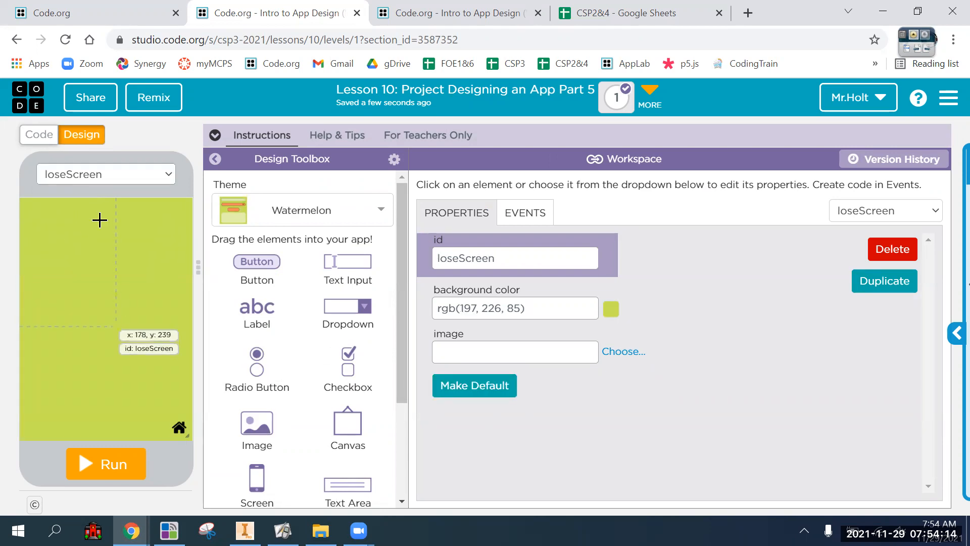
click(105, 174)
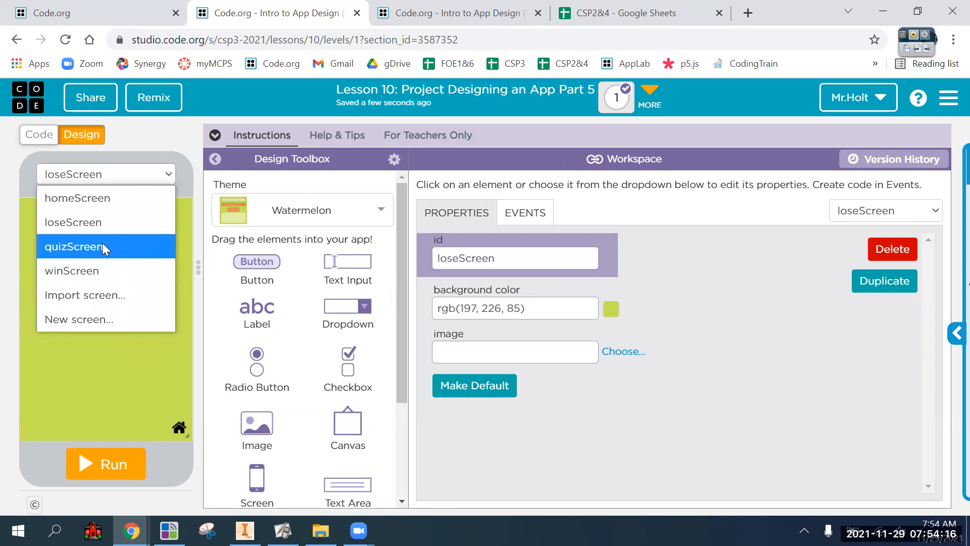
click(74, 246)
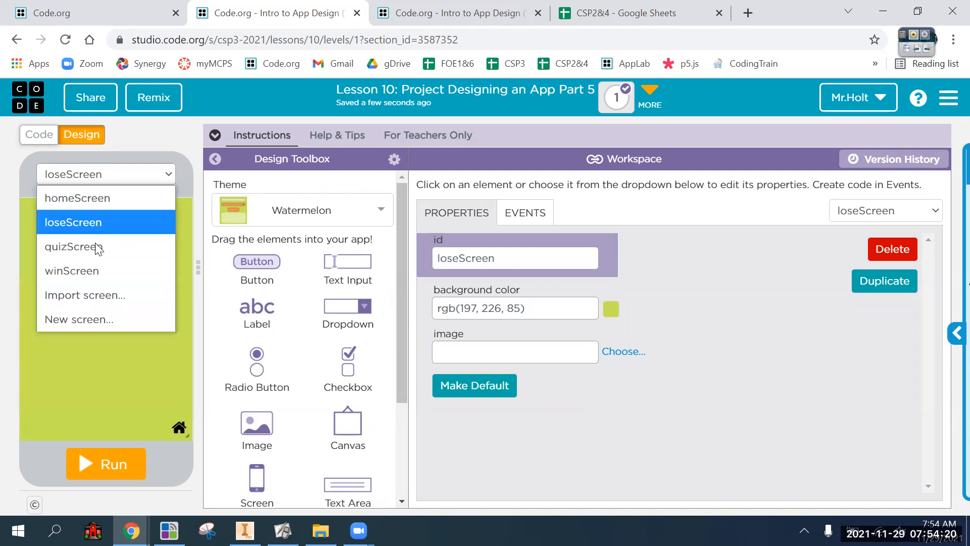
click(72, 270)
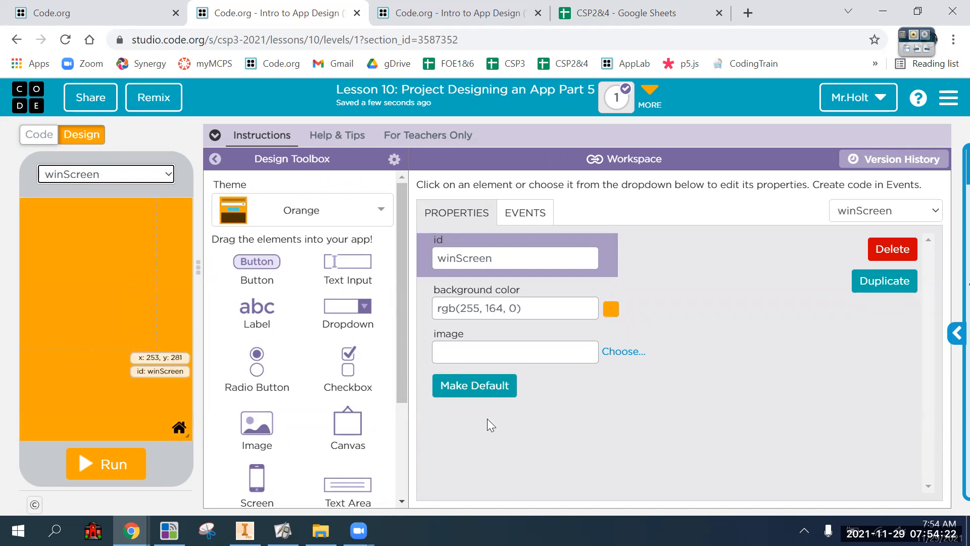
mouse_move(187, 259)
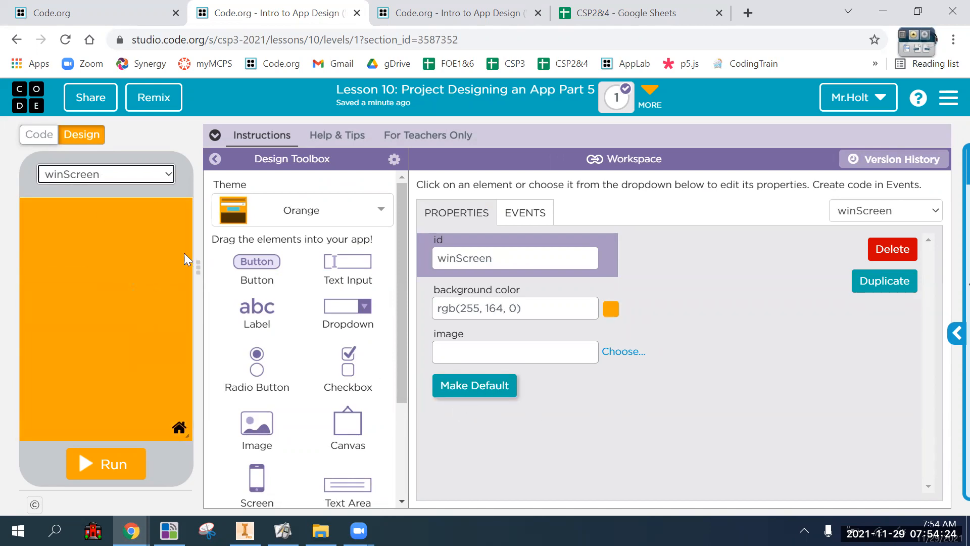
mouse_move(262, 204)
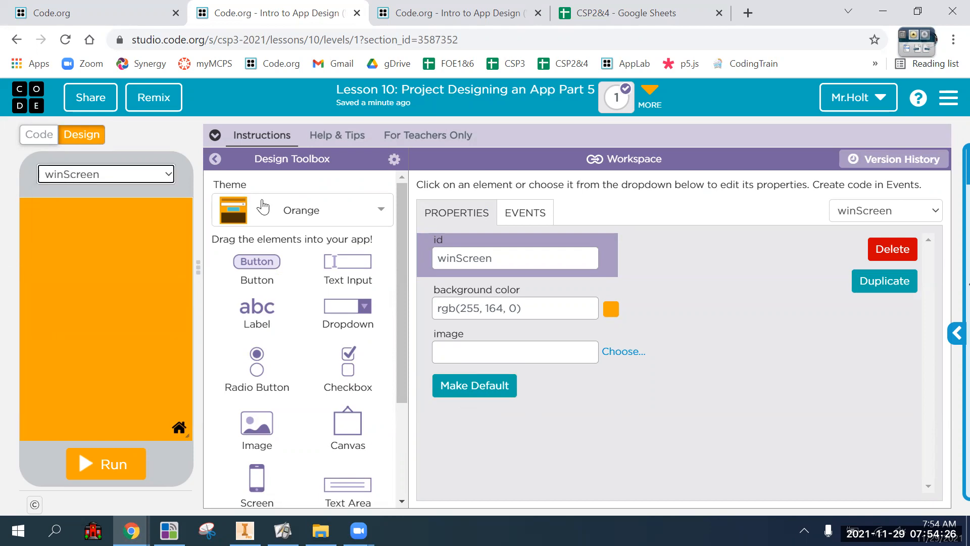
click(473, 385)
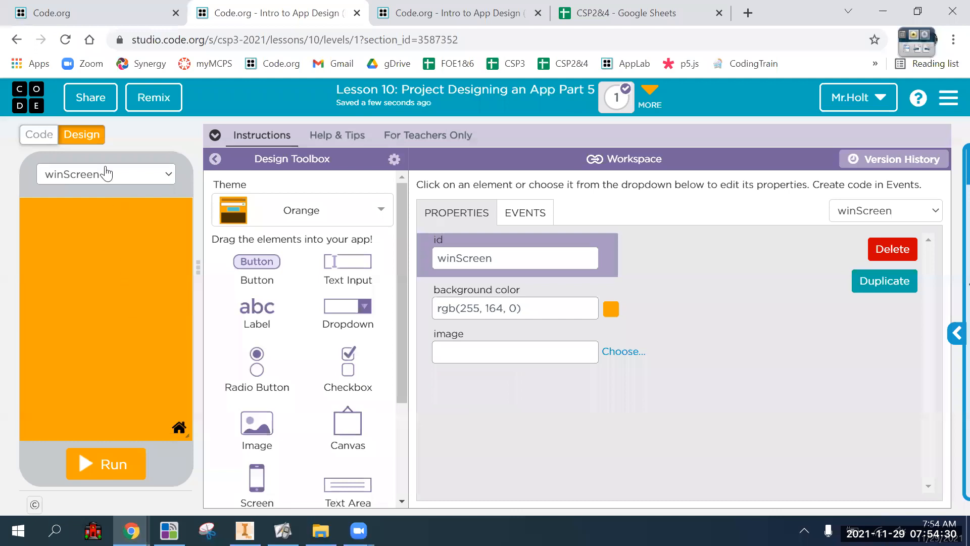
click(105, 174)
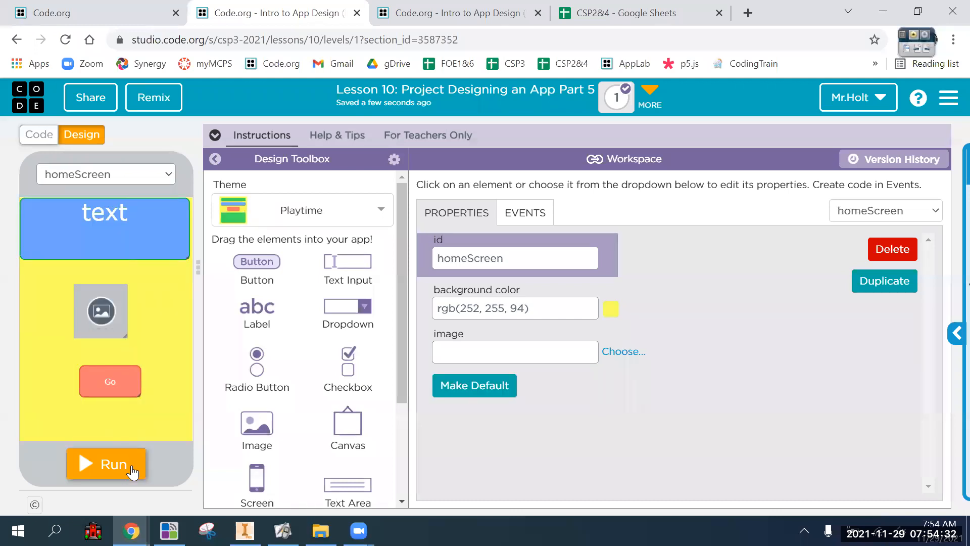
Step: Switch between Code and Design modes, ending on the goButton onEvent code
click(38, 134)
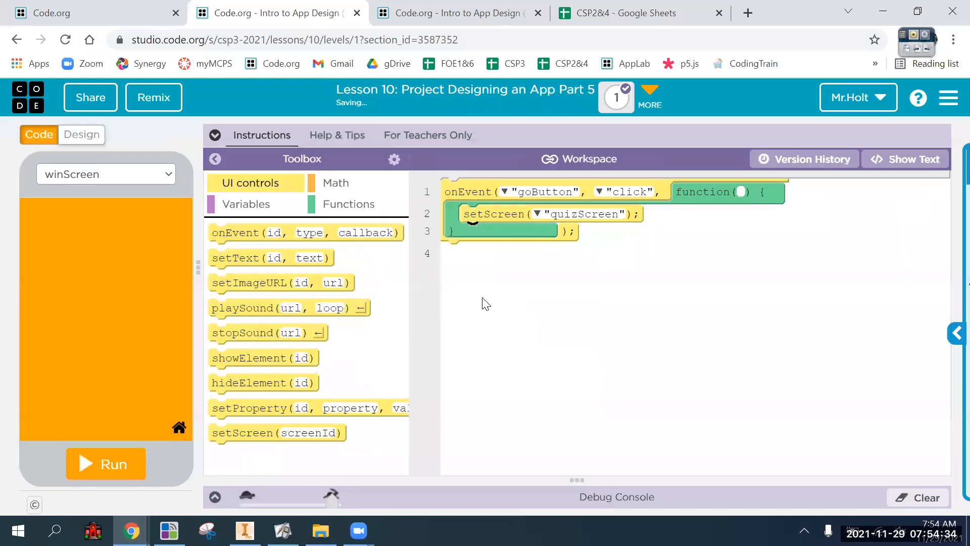
click(105, 174)
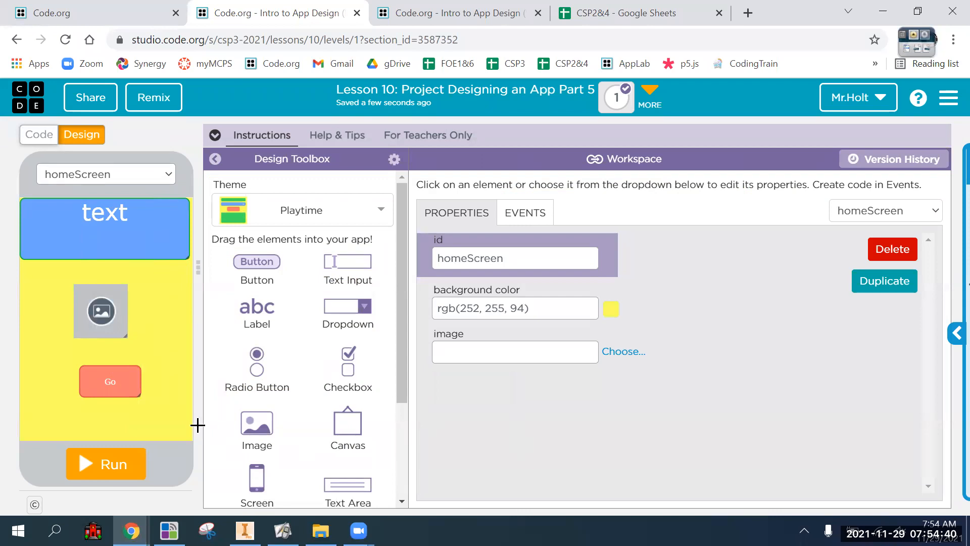
mouse_move(198, 337)
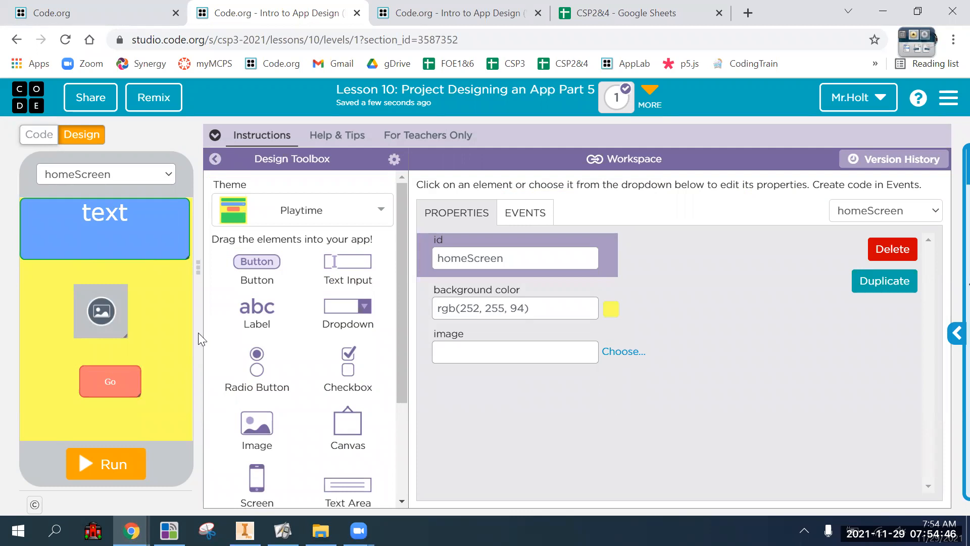
mouse_move(595, 388)
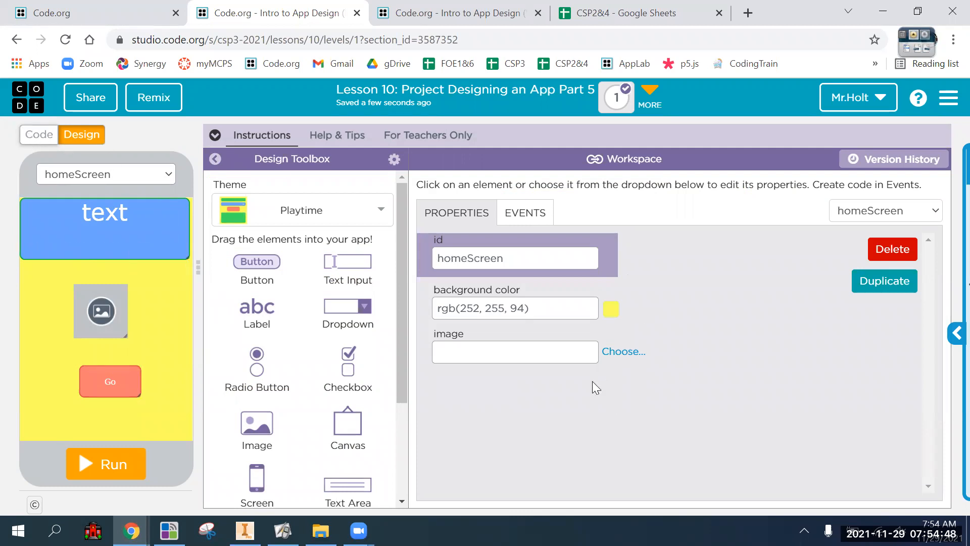
click(38, 135)
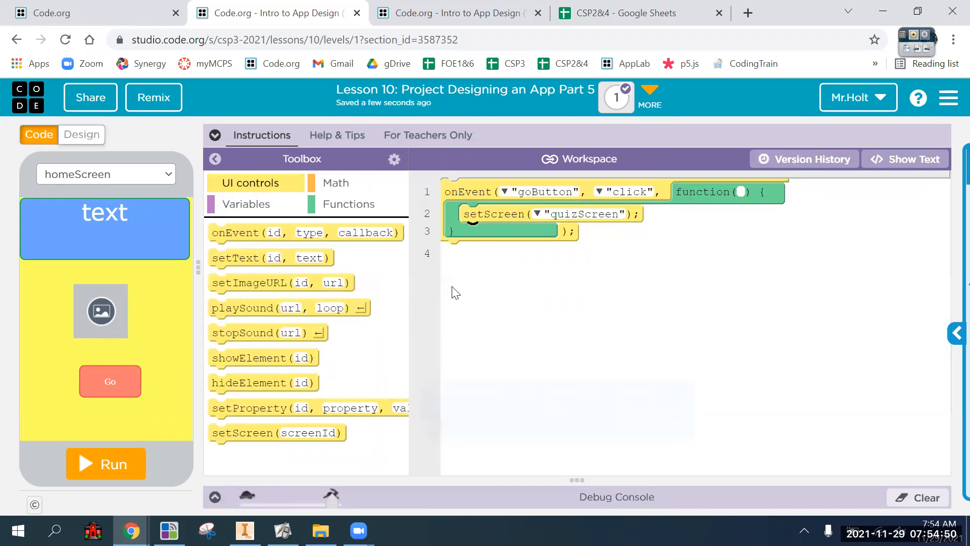
mouse_move(659, 237)
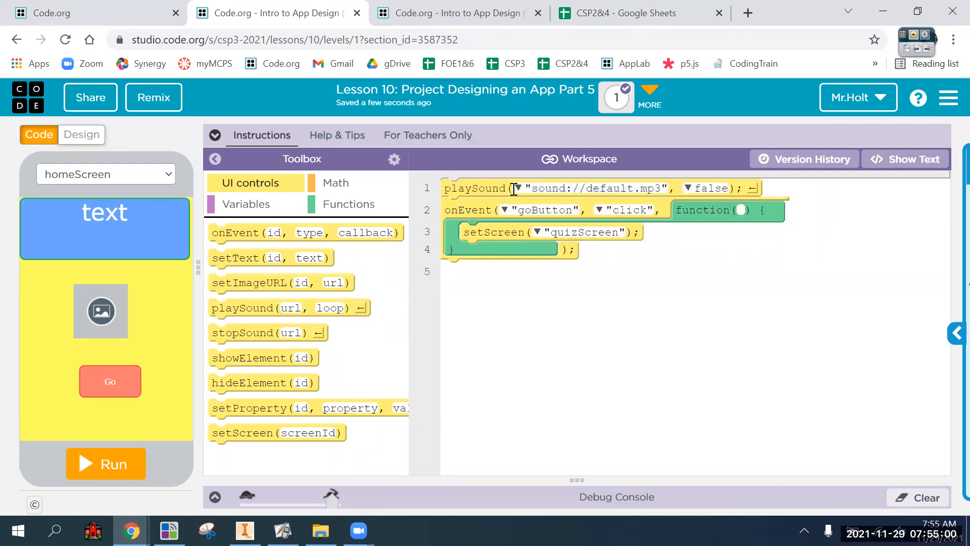
Step: Open and close playSound's sound library, then run, stop and rerun the app to test
click(519, 188)
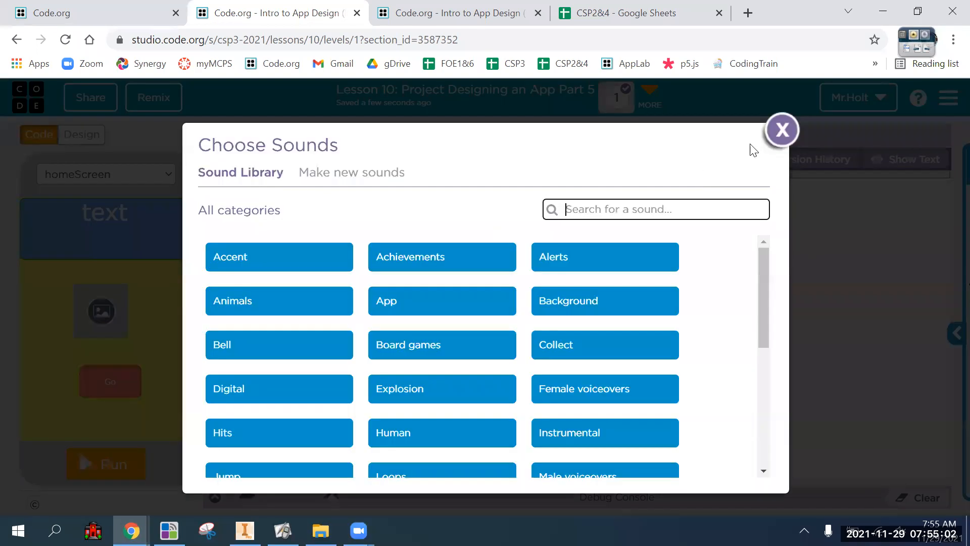
click(782, 130)
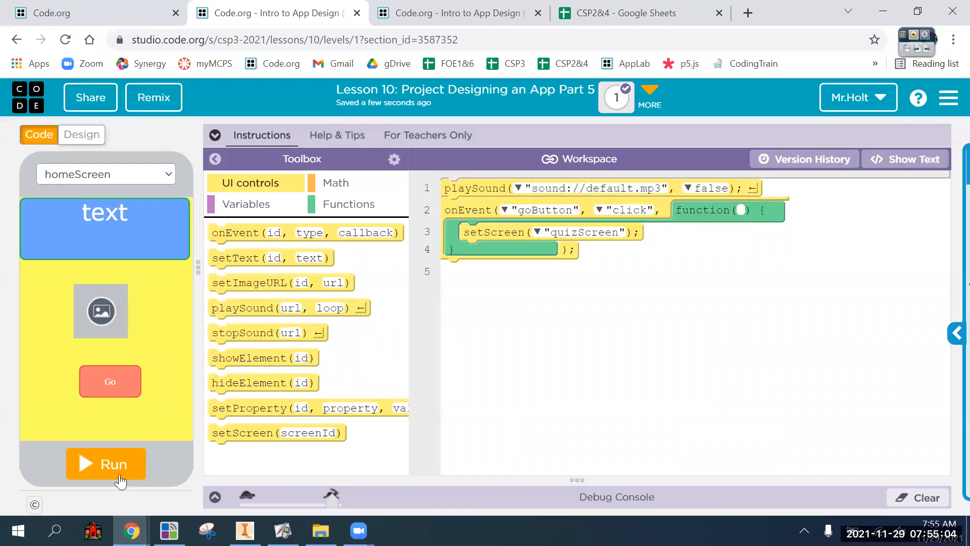
click(105, 464)
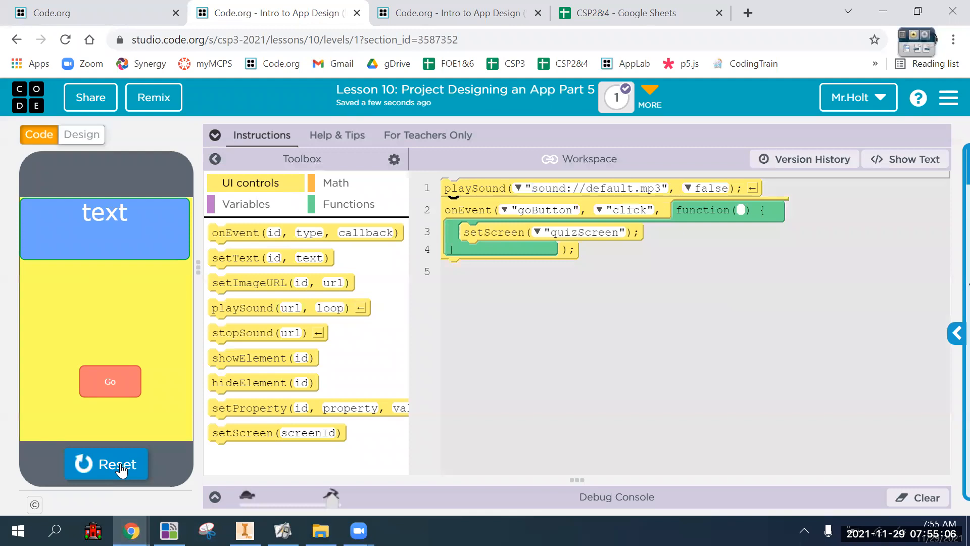
click(106, 463)
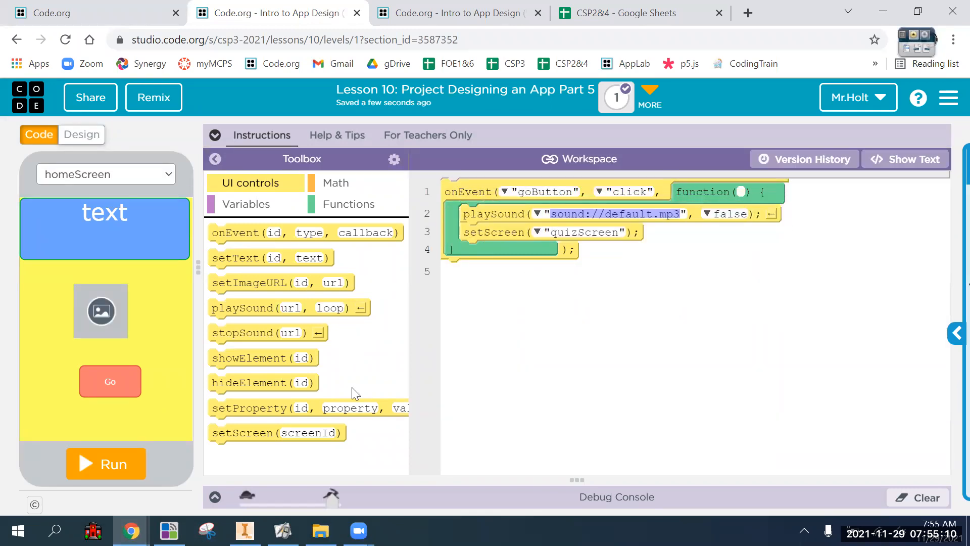
click(105, 463)
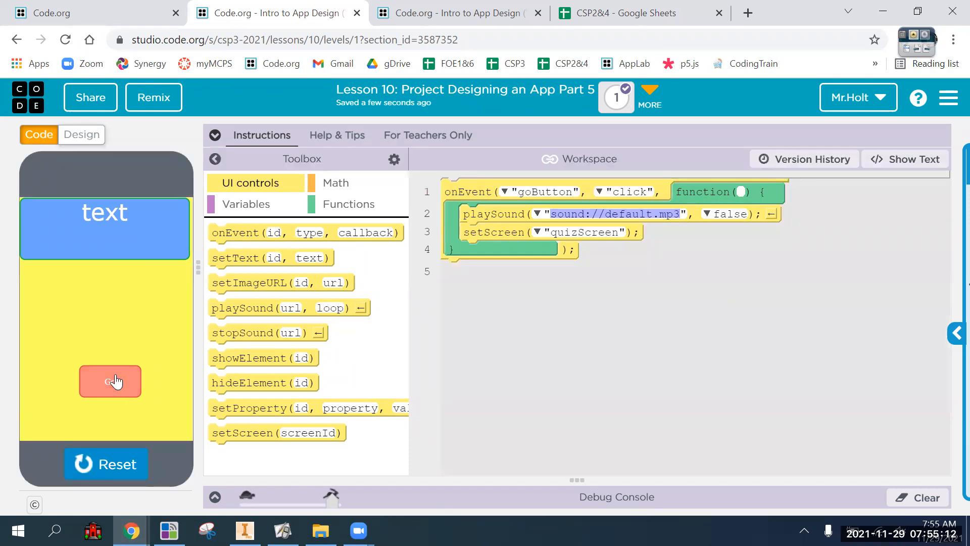
click(110, 463)
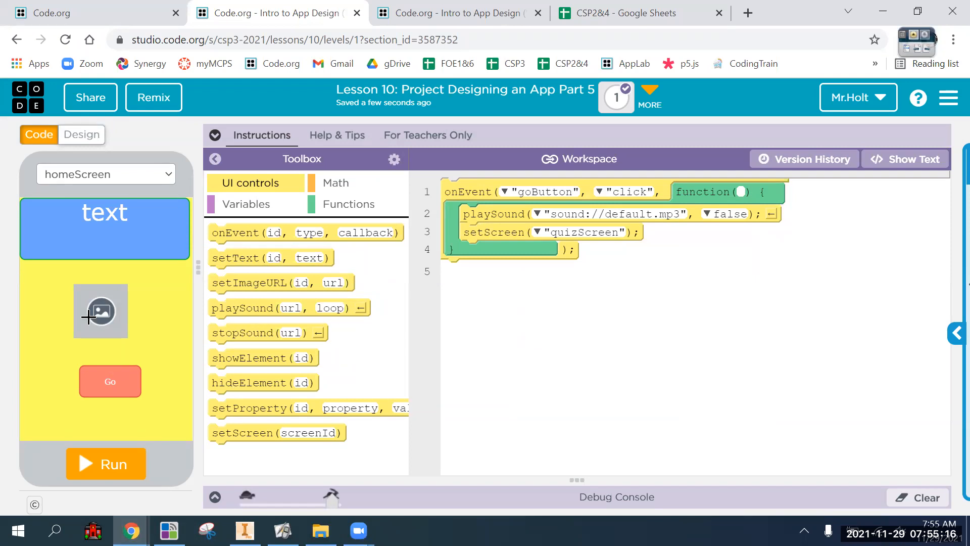
mouse_move(192, 406)
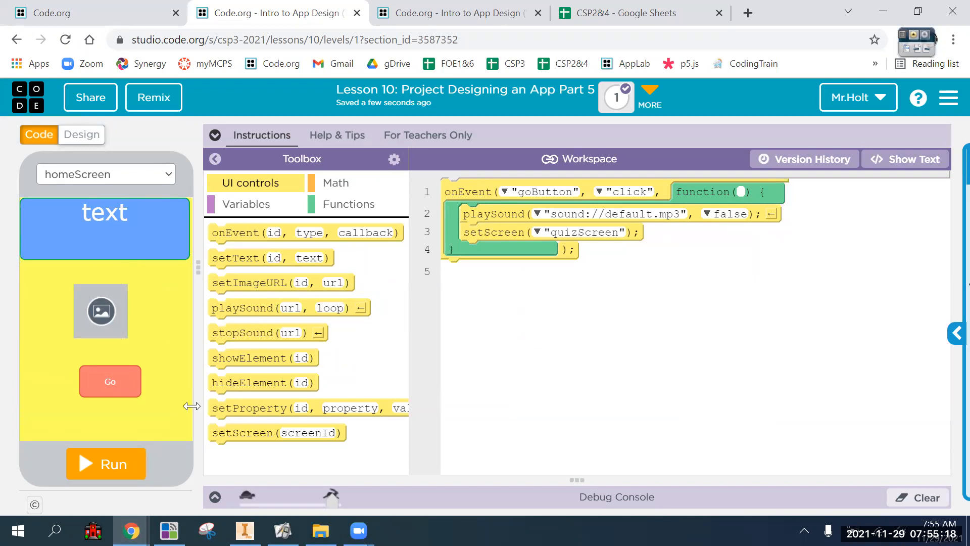
mouse_move(136, 309)
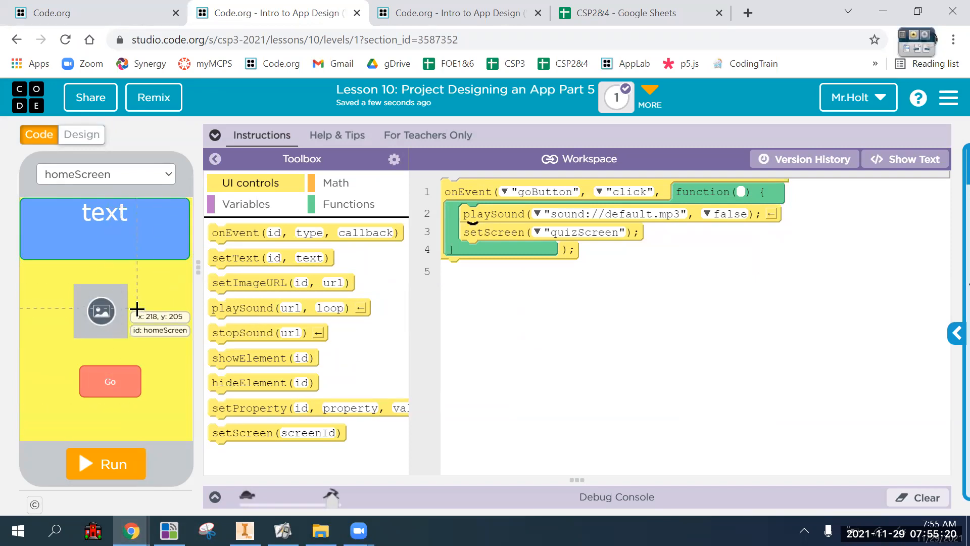
mouse_move(634, 86)
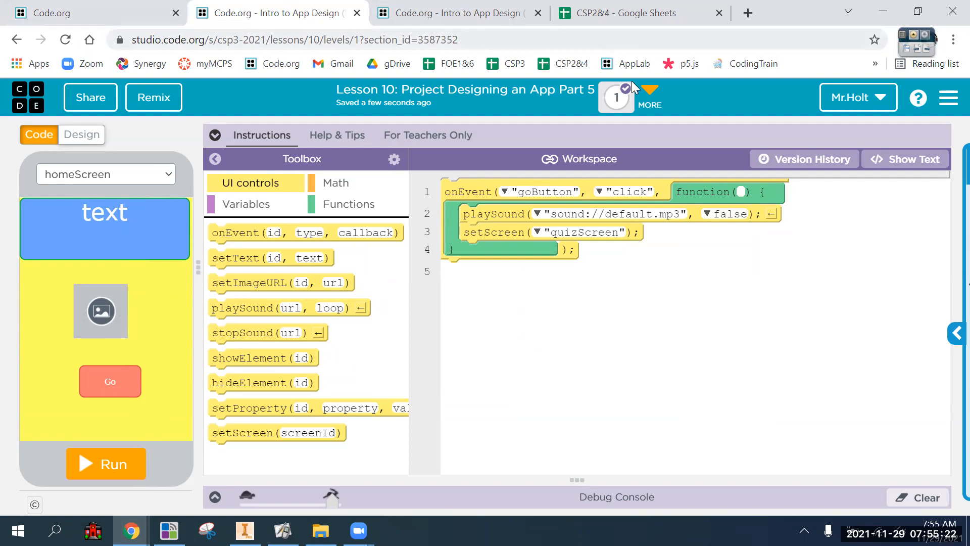
click(649, 87)
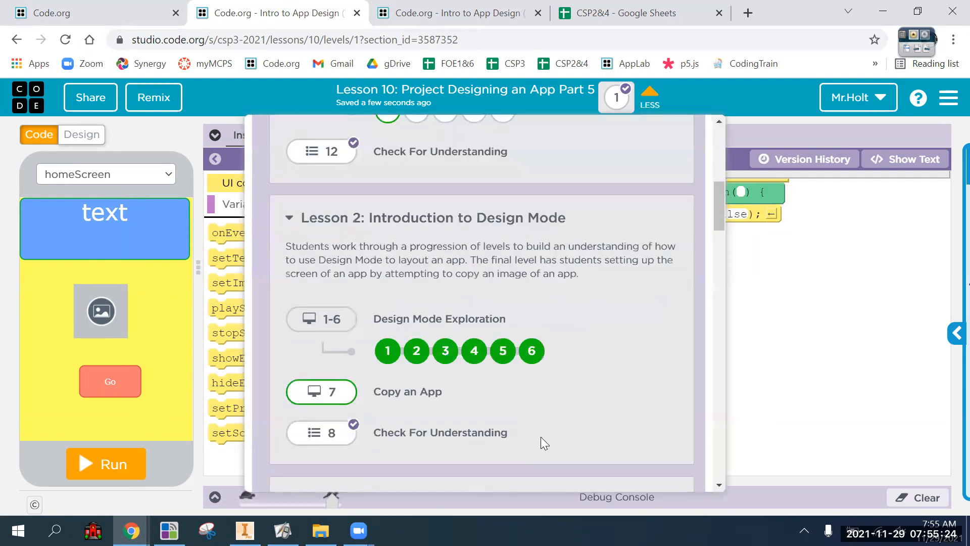
scroll(down, 3)
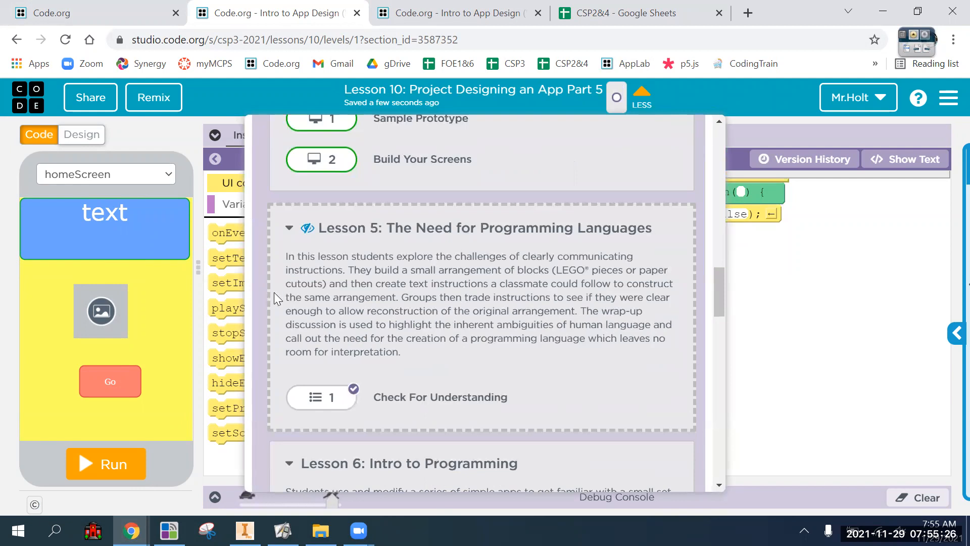
scroll(down, 3)
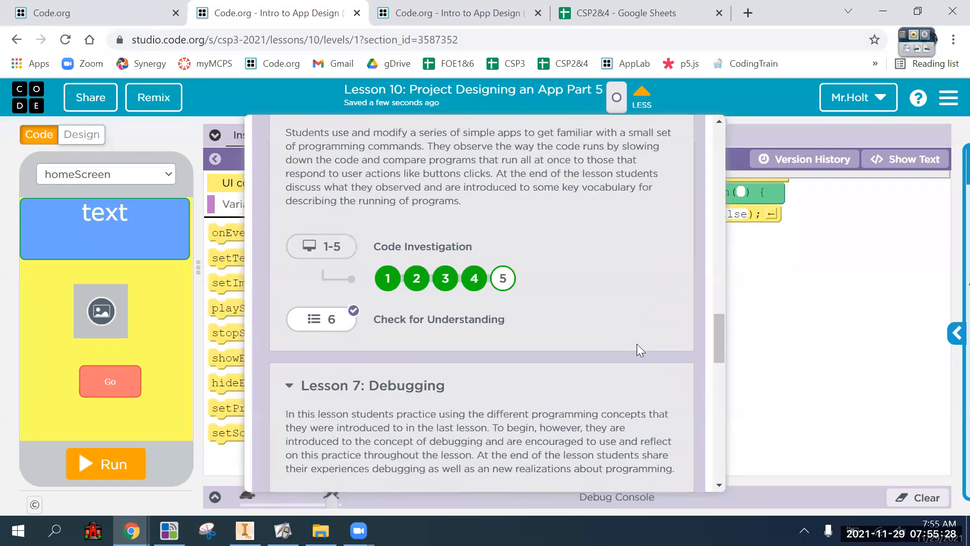
click(642, 93)
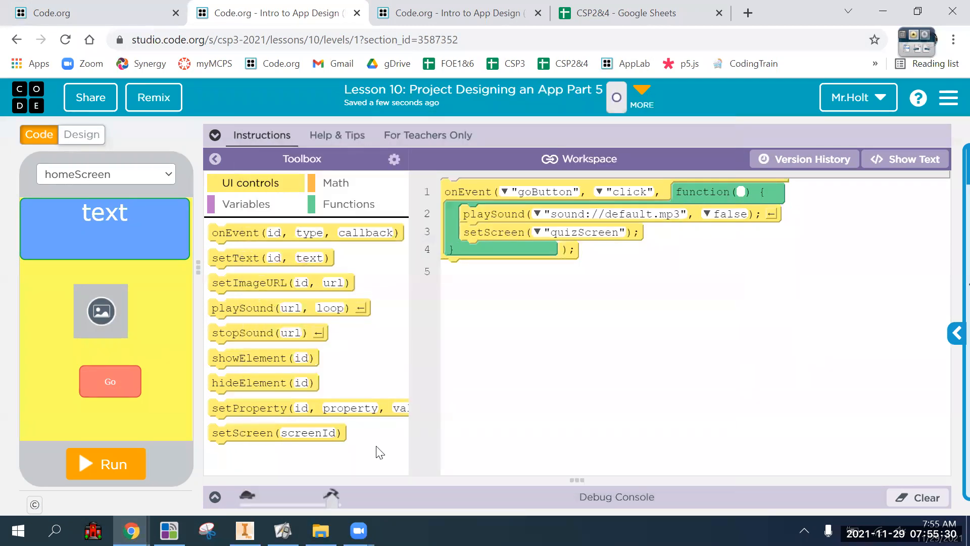
mouse_move(337, 390)
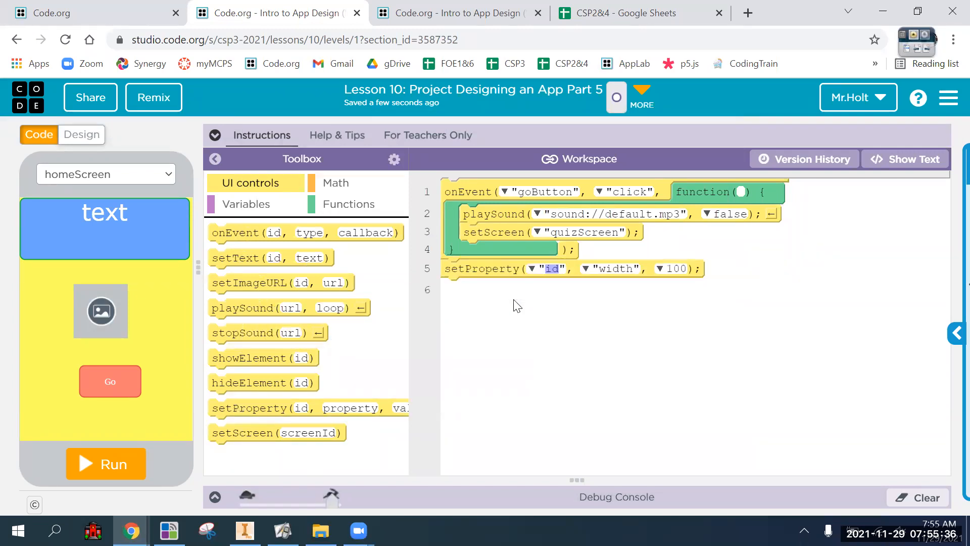
mouse_move(530, 272)
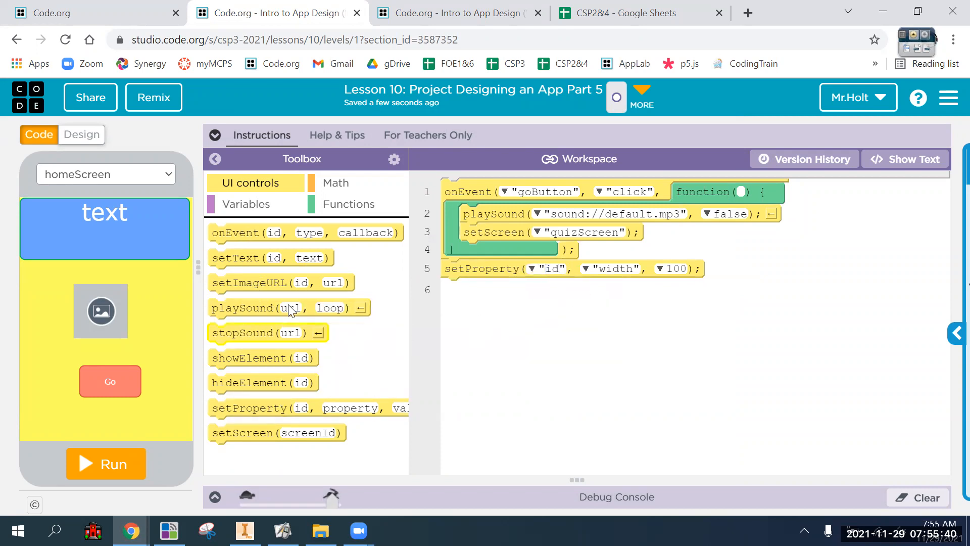
mouse_move(279, 283)
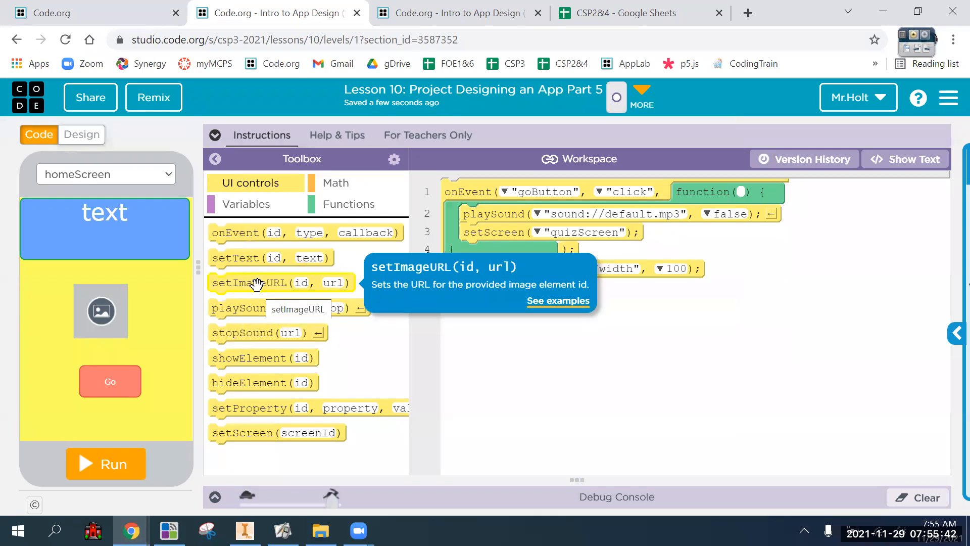
mouse_move(262, 258)
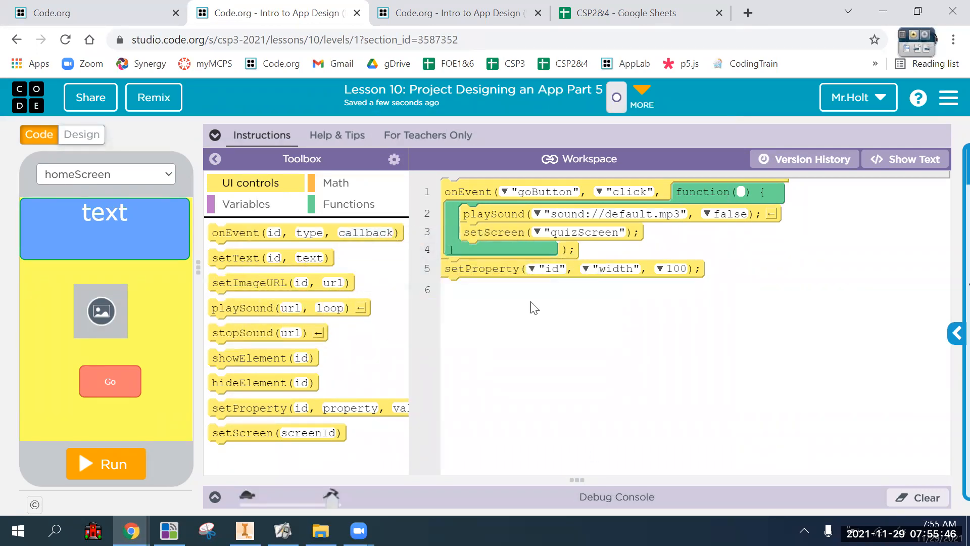
click(587, 268)
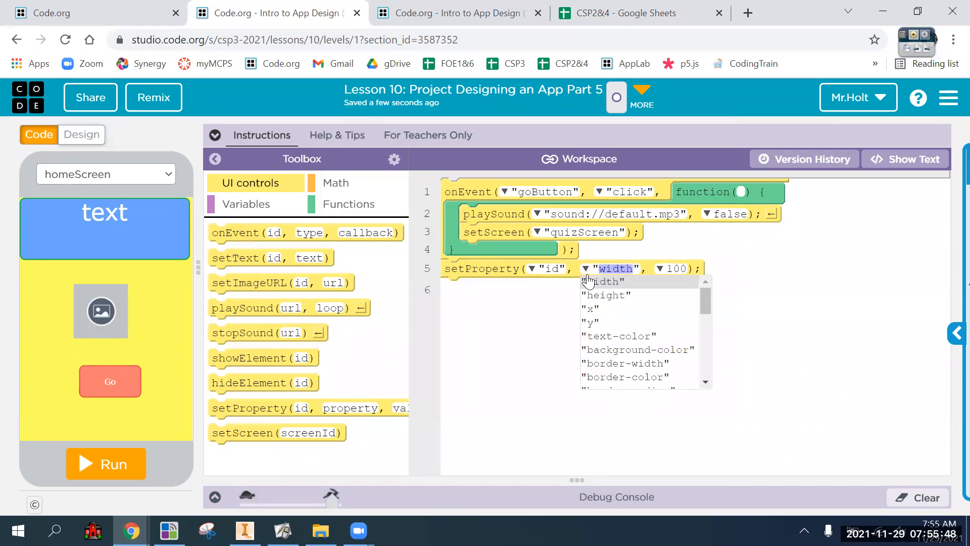
click(530, 268)
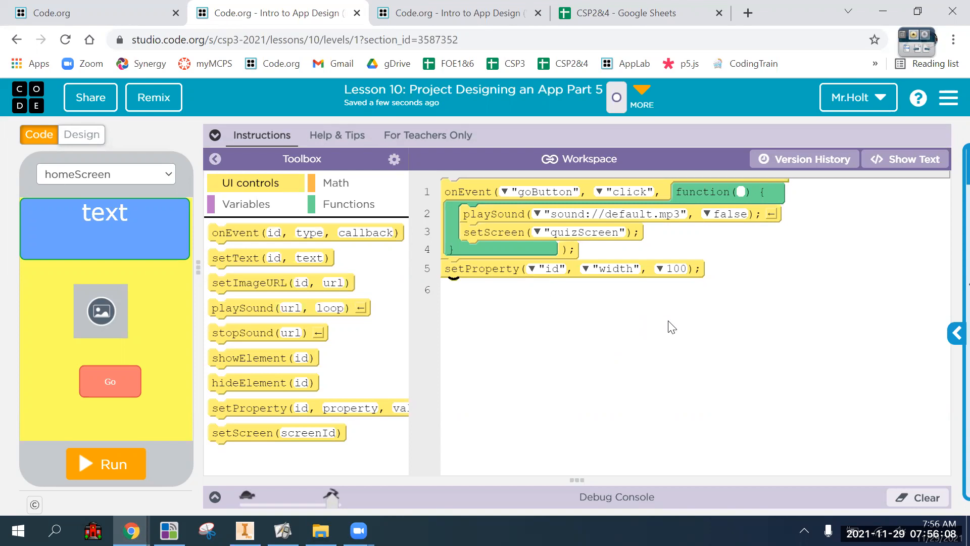
mouse_move(605, 306)
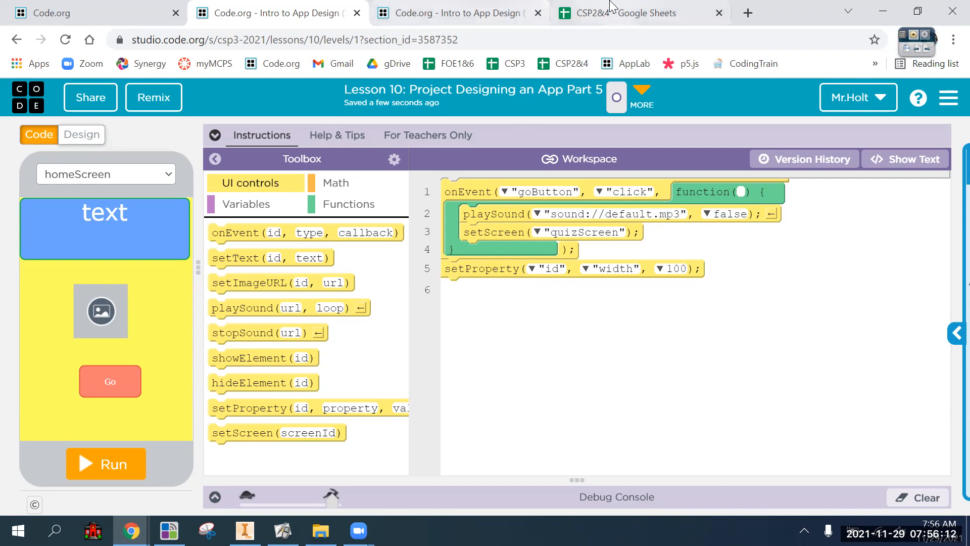
click(631, 12)
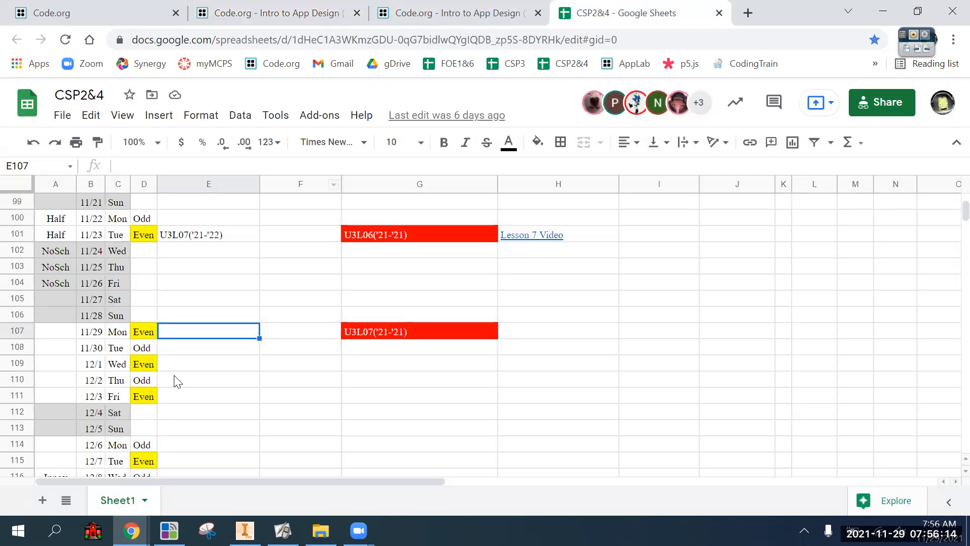
click(208, 363)
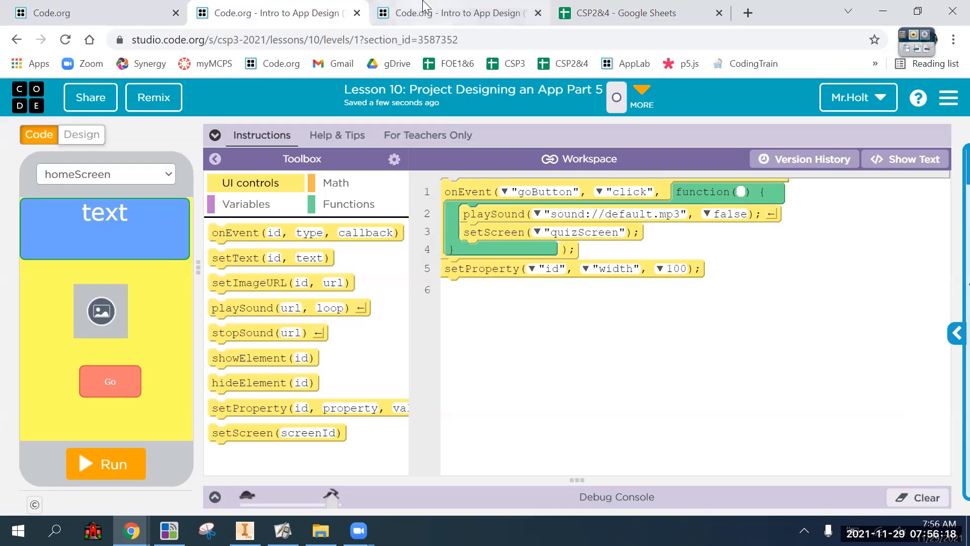
Step: Revisit the Lesson 4 Bird Quiz mockup, then return to the CSP2&4 schedule spreadsheet
click(458, 12)
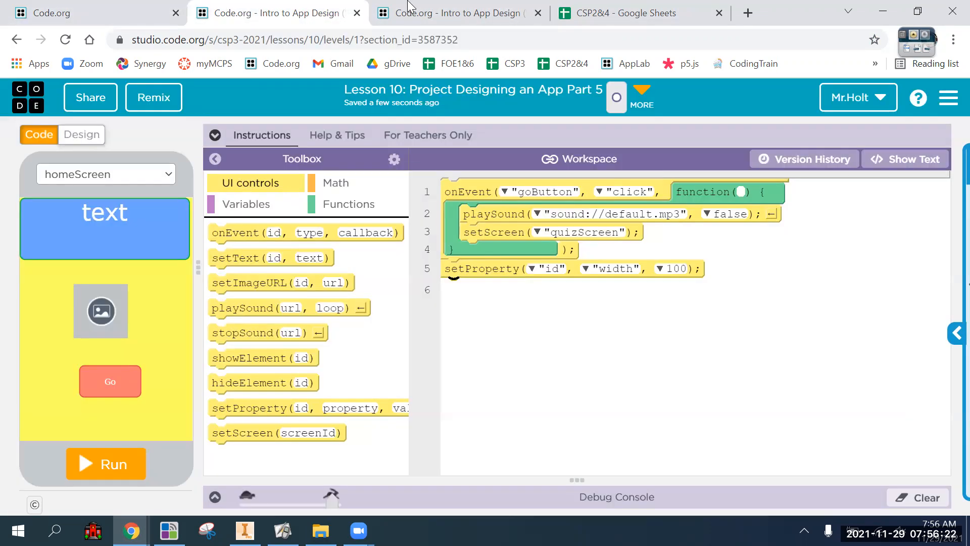
click(461, 12)
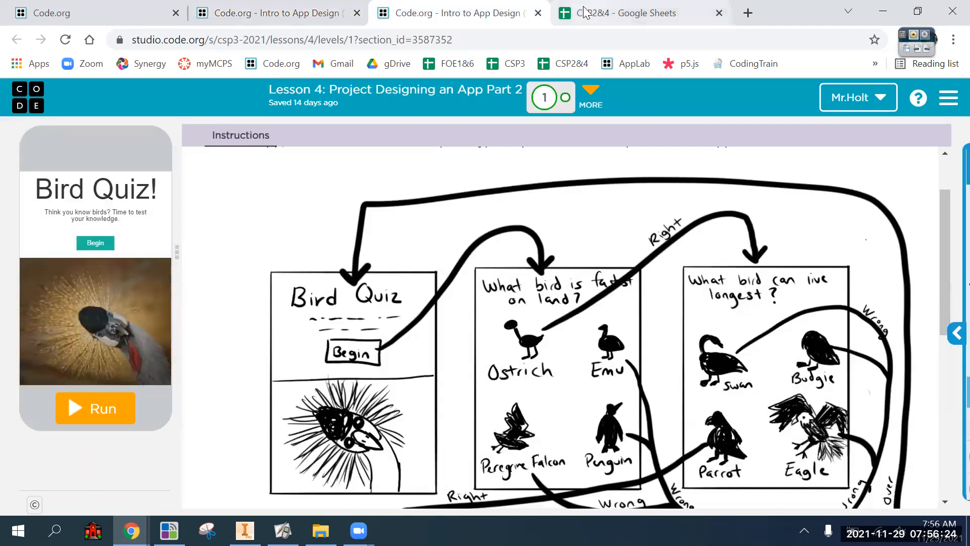
mouse_move(586, 12)
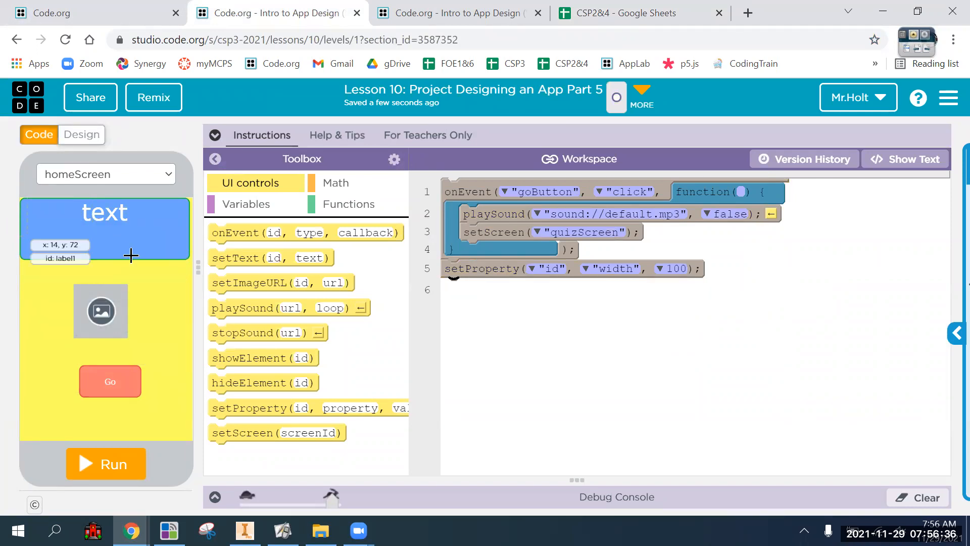
mouse_move(670, 414)
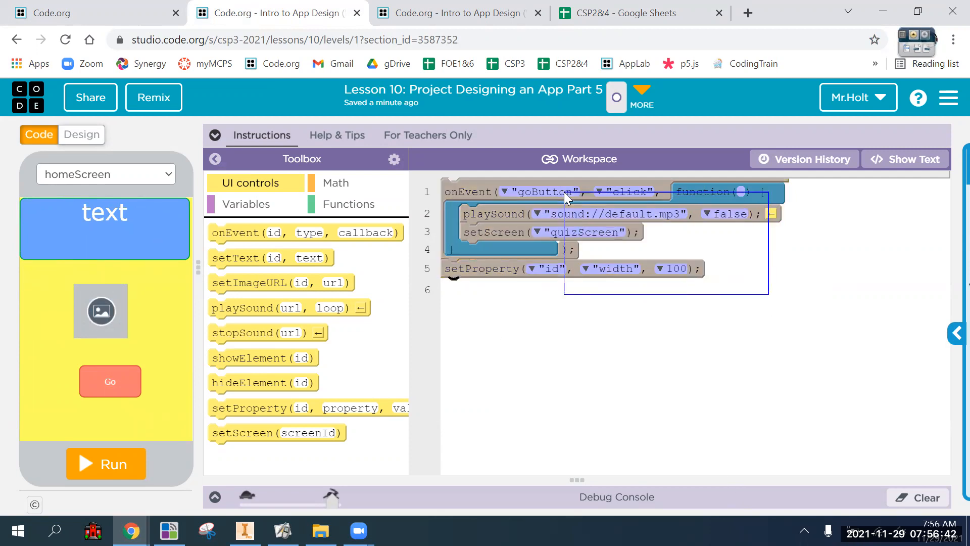
mouse_move(175, 322)
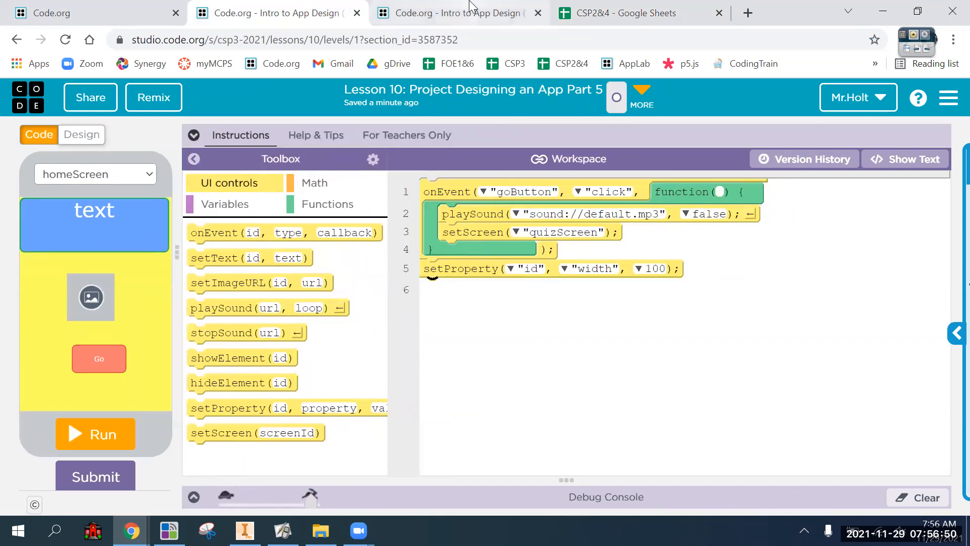
mouse_move(130, 7)
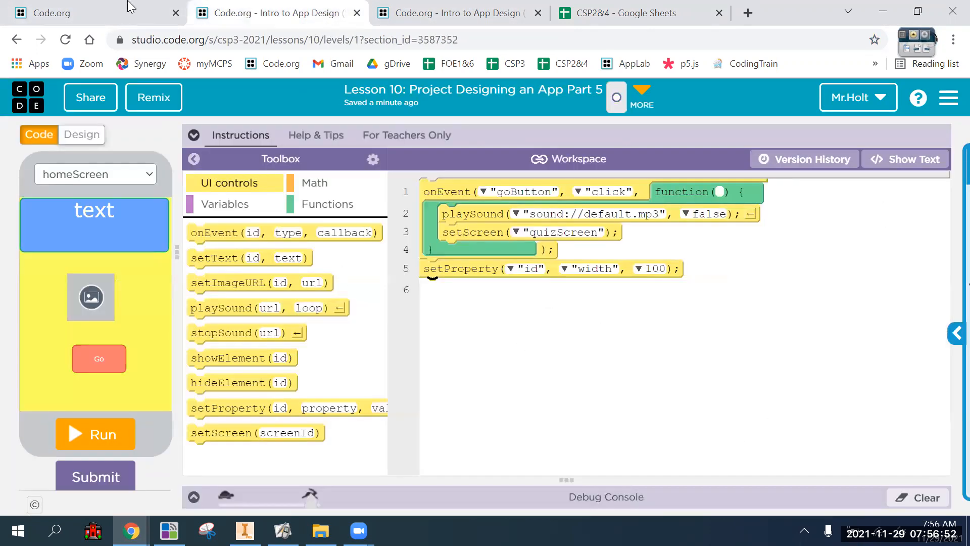
click(618, 12)
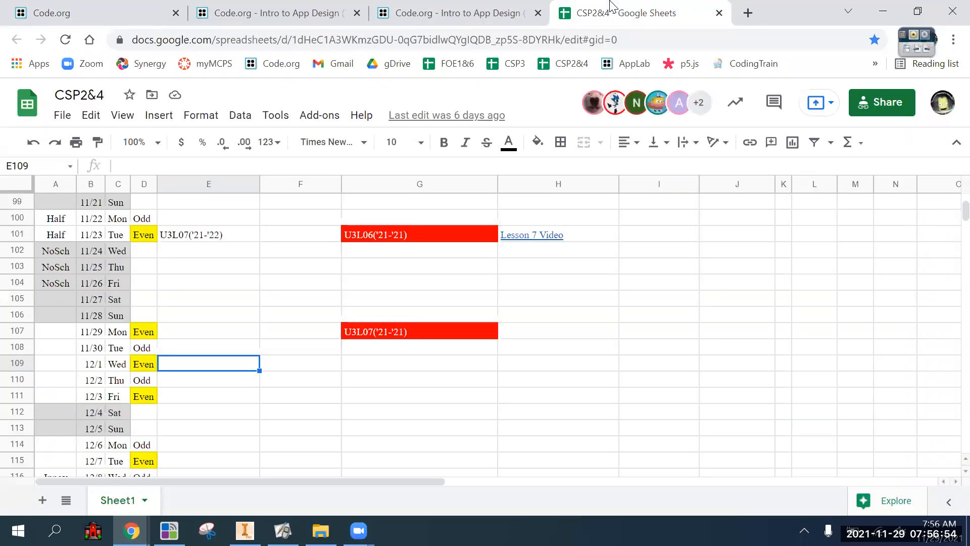
mouse_move(27, 6)
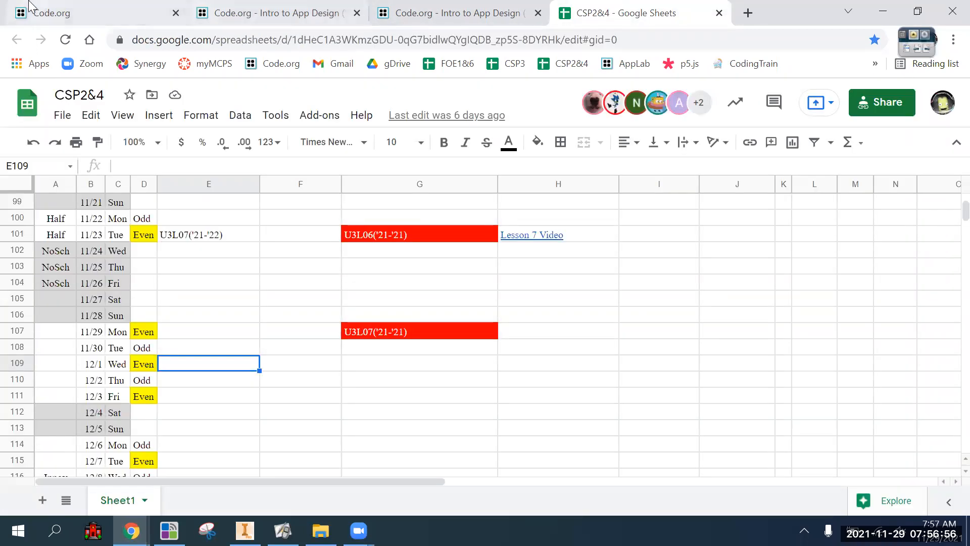
Step: Enter 'Finish Multi-screen App' in the 11/29 Monday cell of column E
click(419, 396)
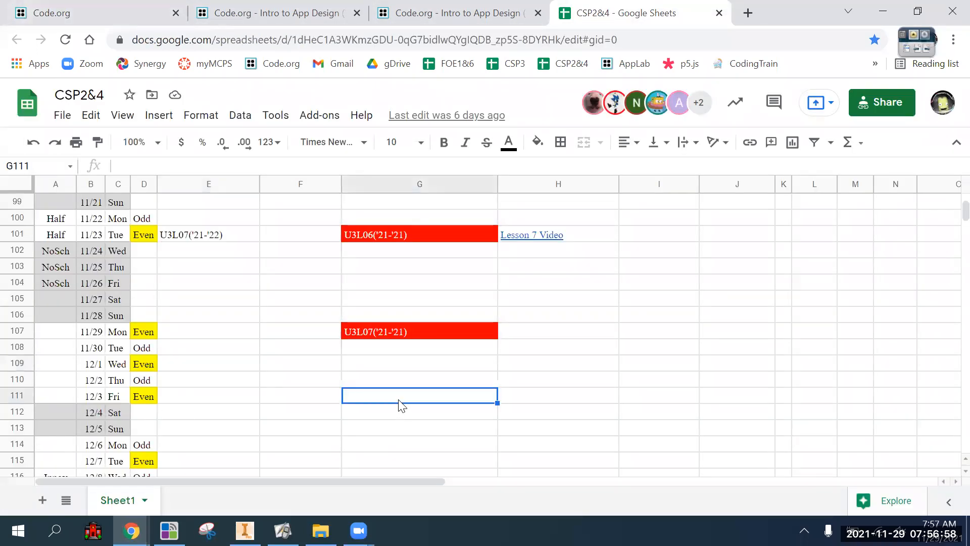
click(209, 331)
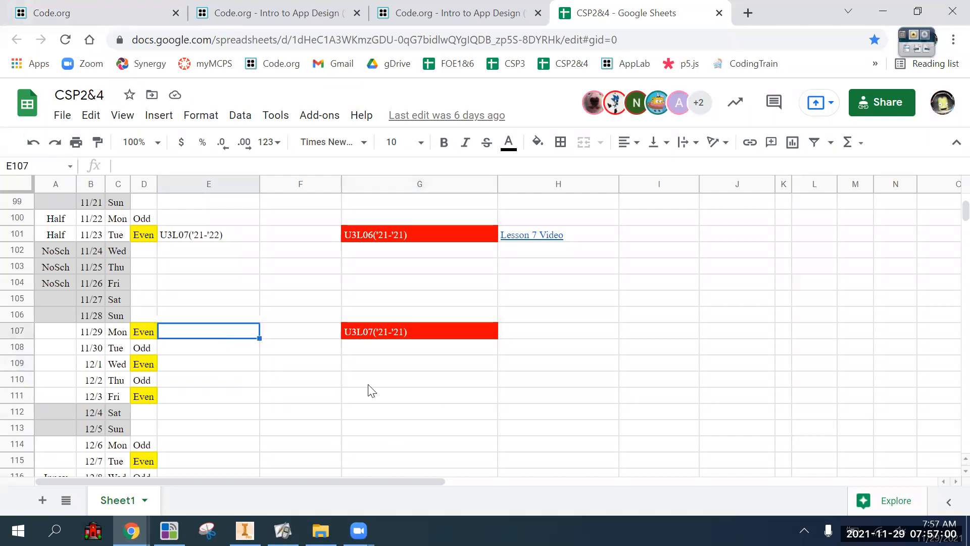
text(Finish)
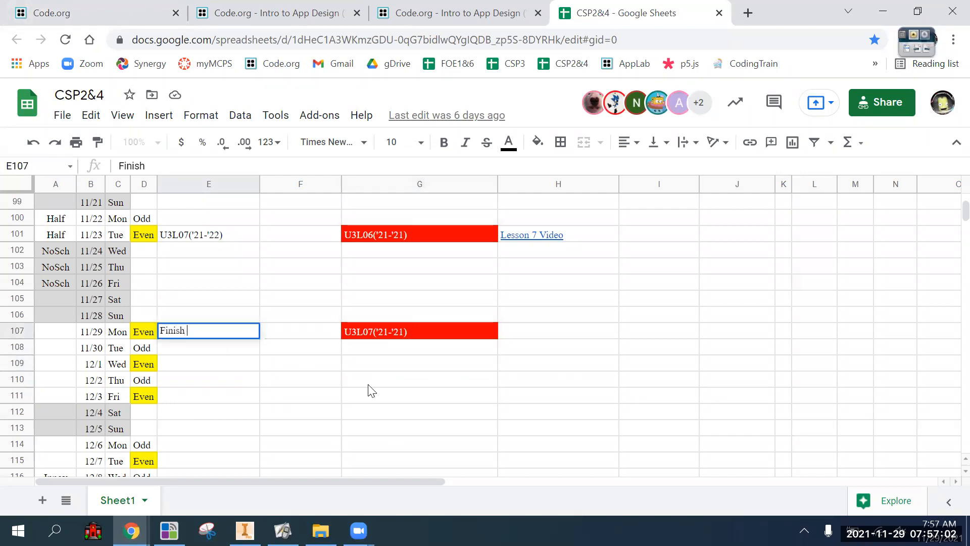
text(Multi)
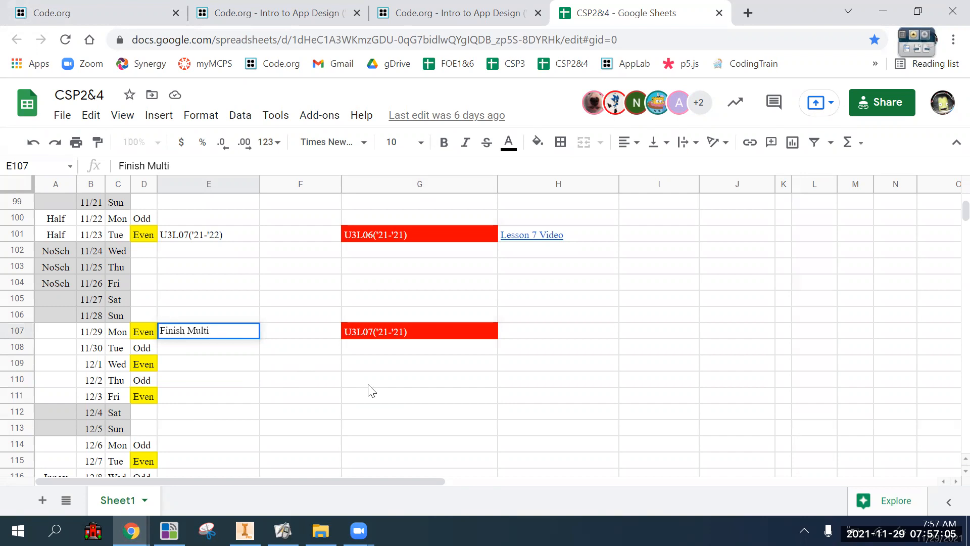
text(-screen App)
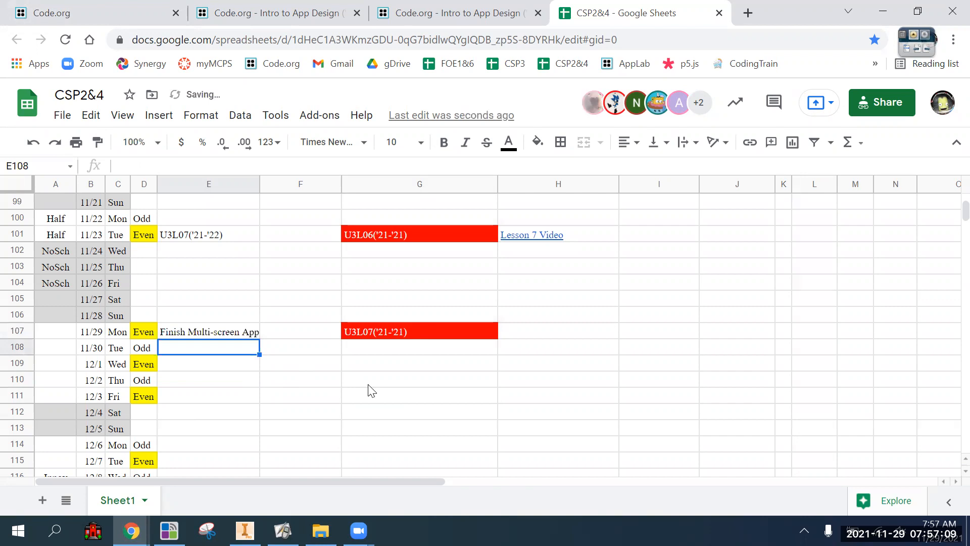
click(208, 363)
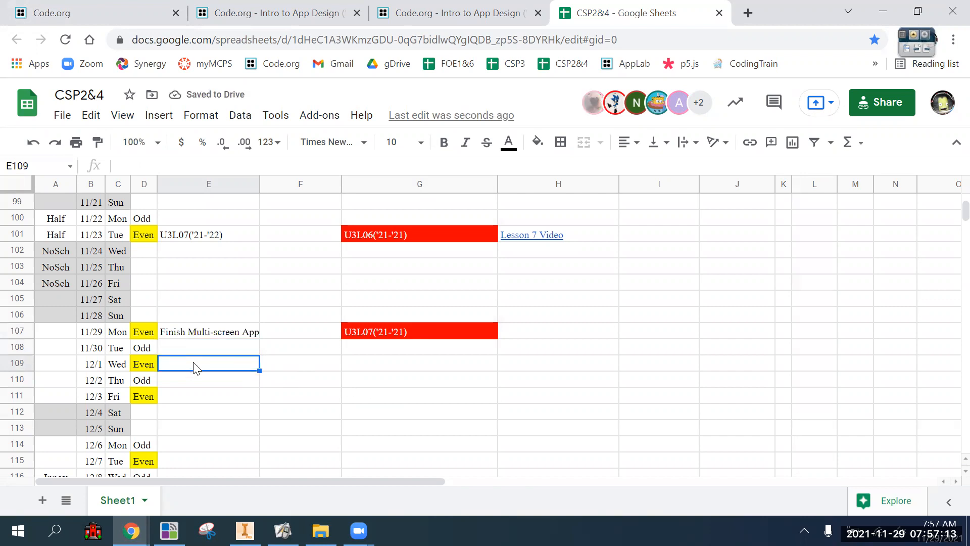
click(209, 331)
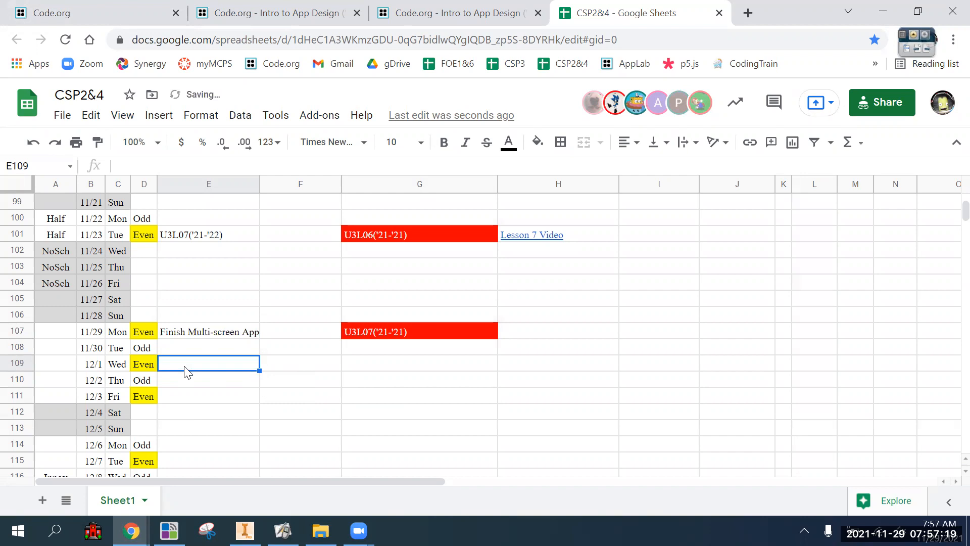
mouse_move(366, 413)
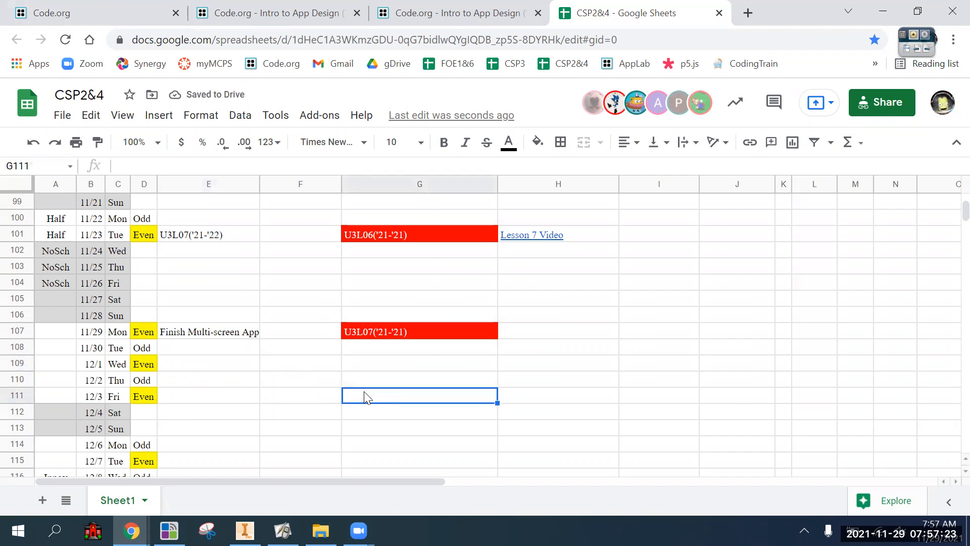
Step: Enter 'Multi-screen App' in the 12/3 Friday cell of column G and fill it red
text(Finish Multi-screen App)
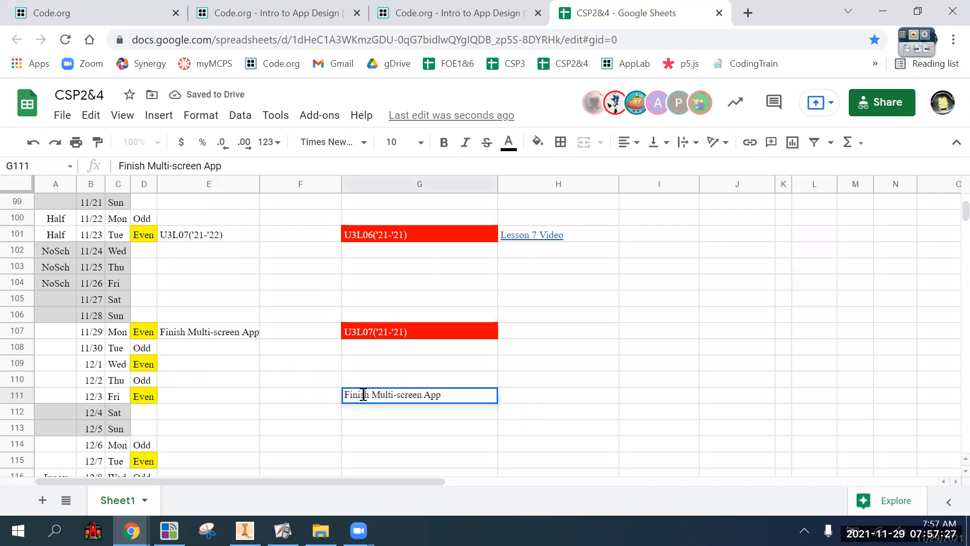
double_click(355, 395)
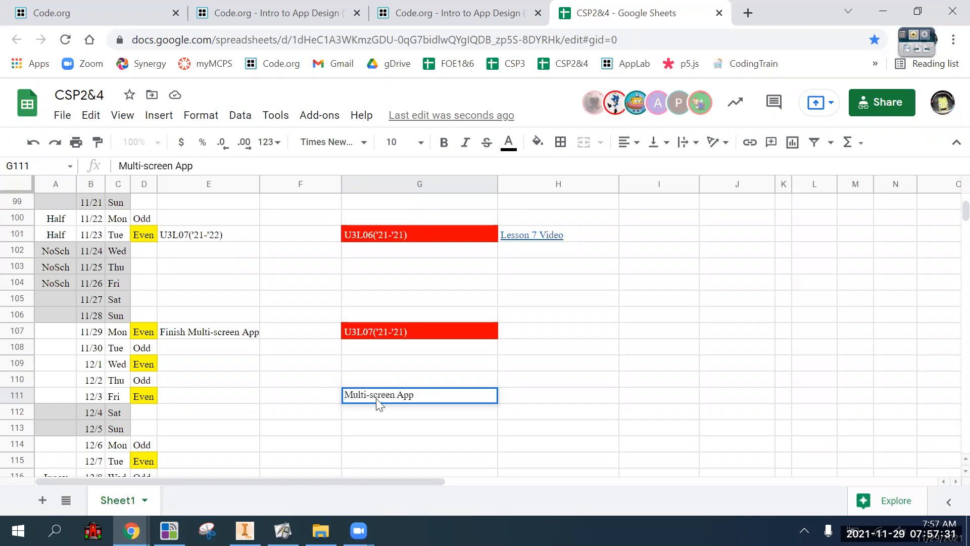
mouse_move(531, 234)
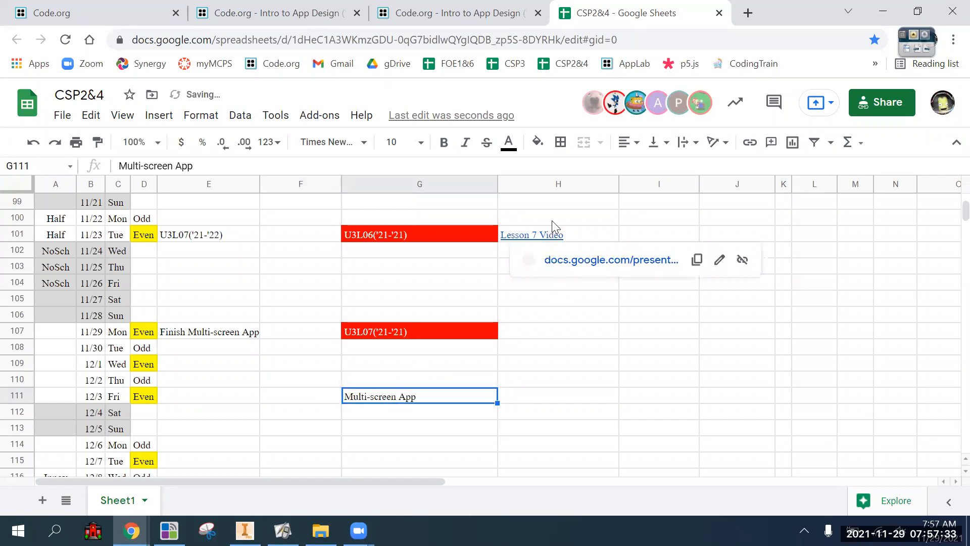
click(535, 142)
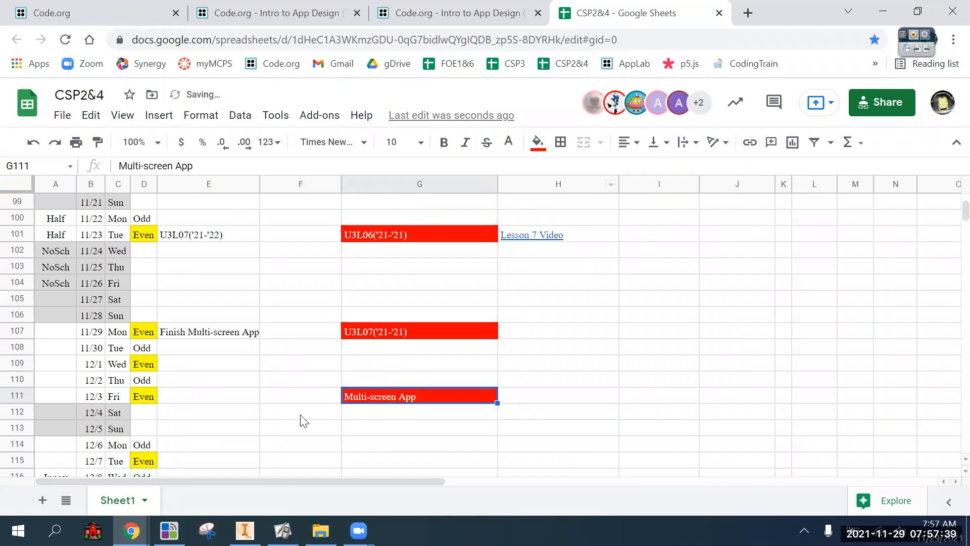
click(208, 396)
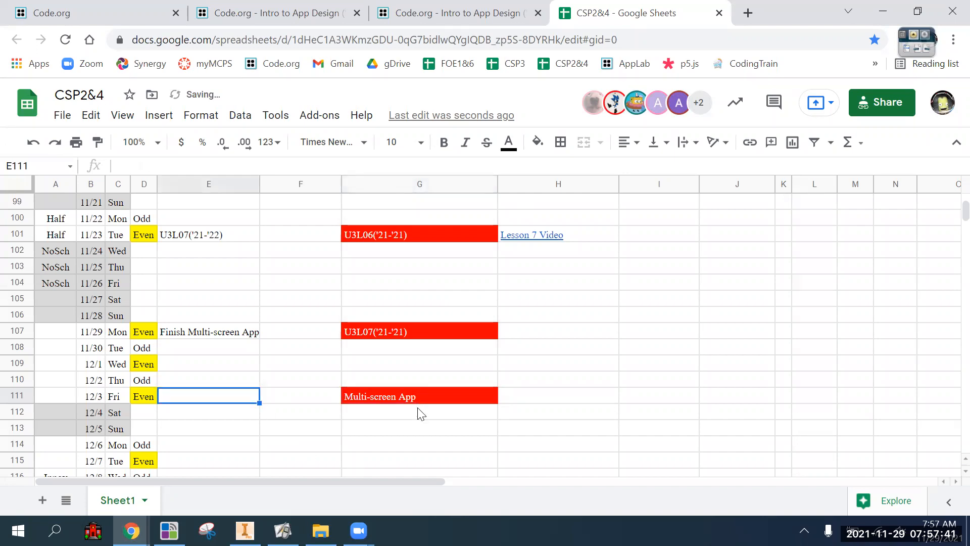